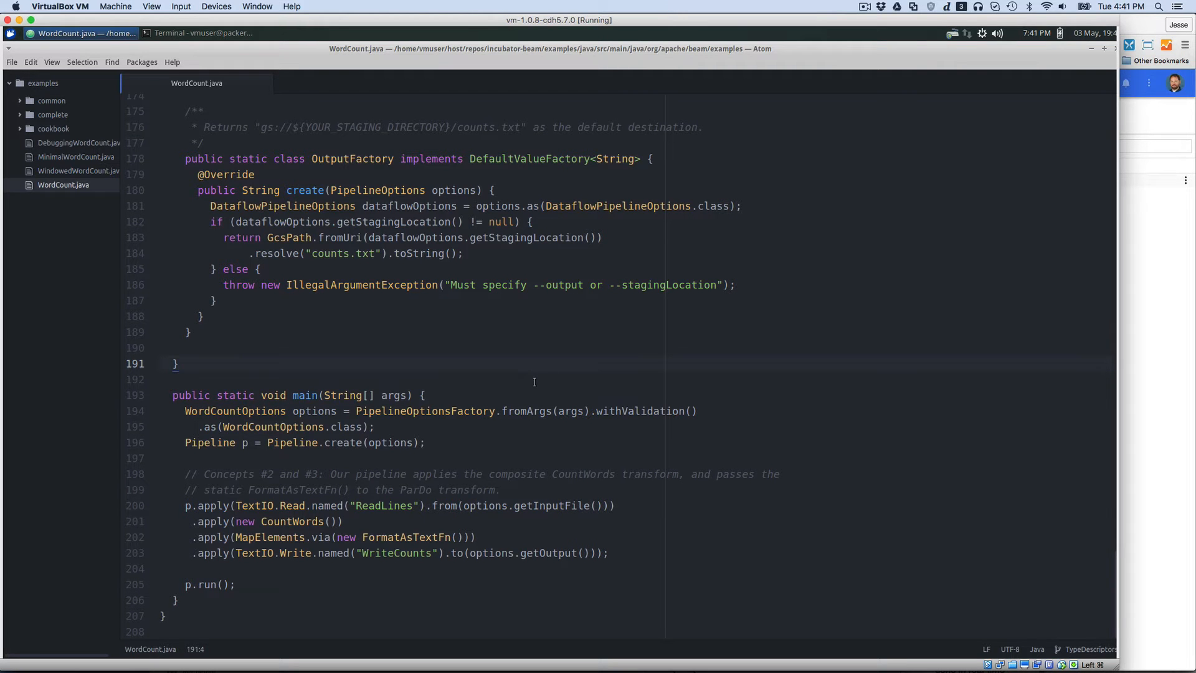
Step: Run the spark-submit WordCount job on kinglear.txt with SparkPipelineRunner and sparkMaster=local
{"action": "left_click", "coordinate": [161, 379]}
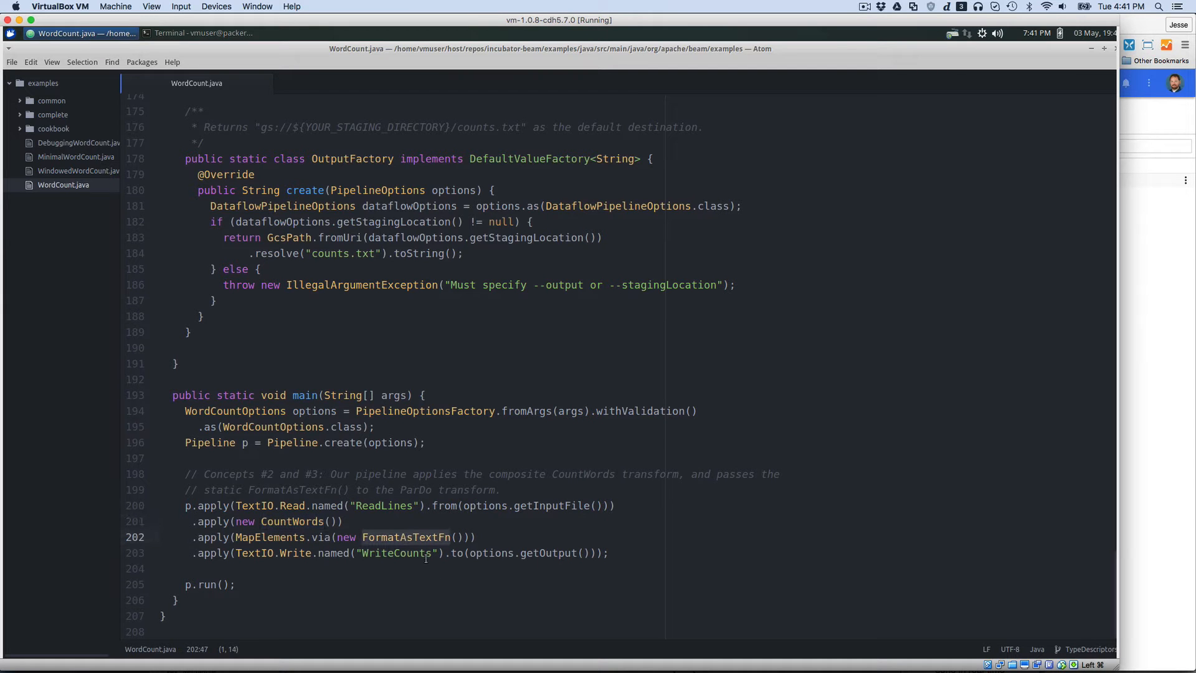
{"action": "left_click", "coordinate": [305, 443]}
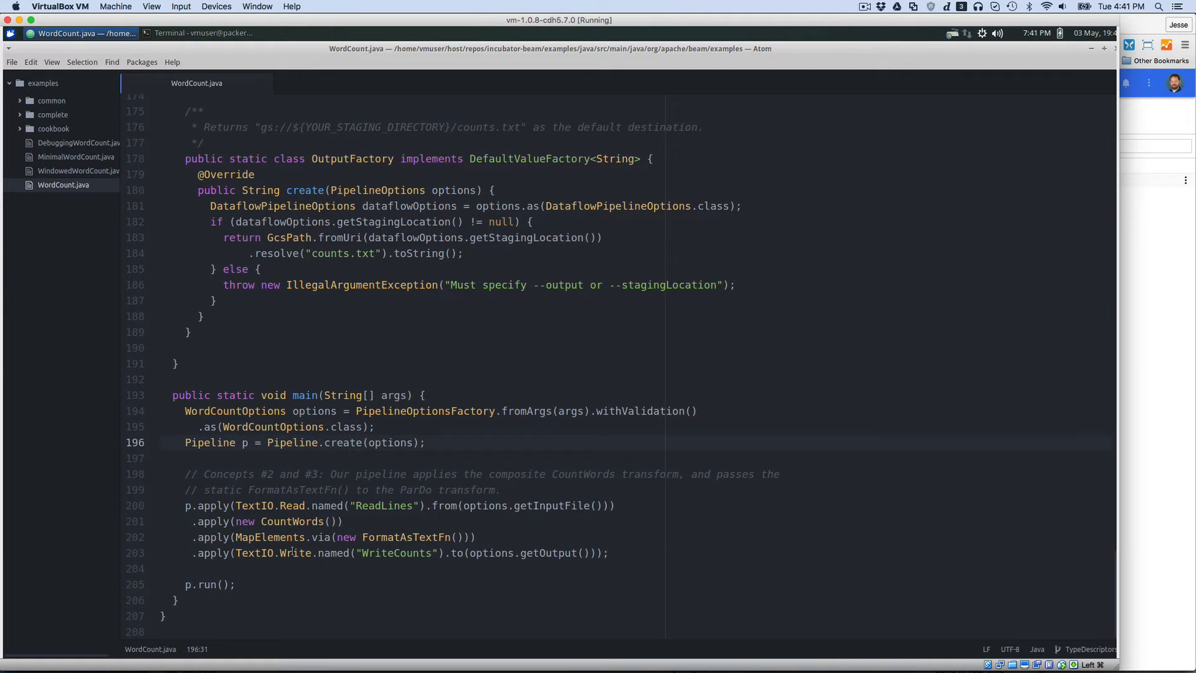
{"action": "left_click", "coordinate": [192, 380]}
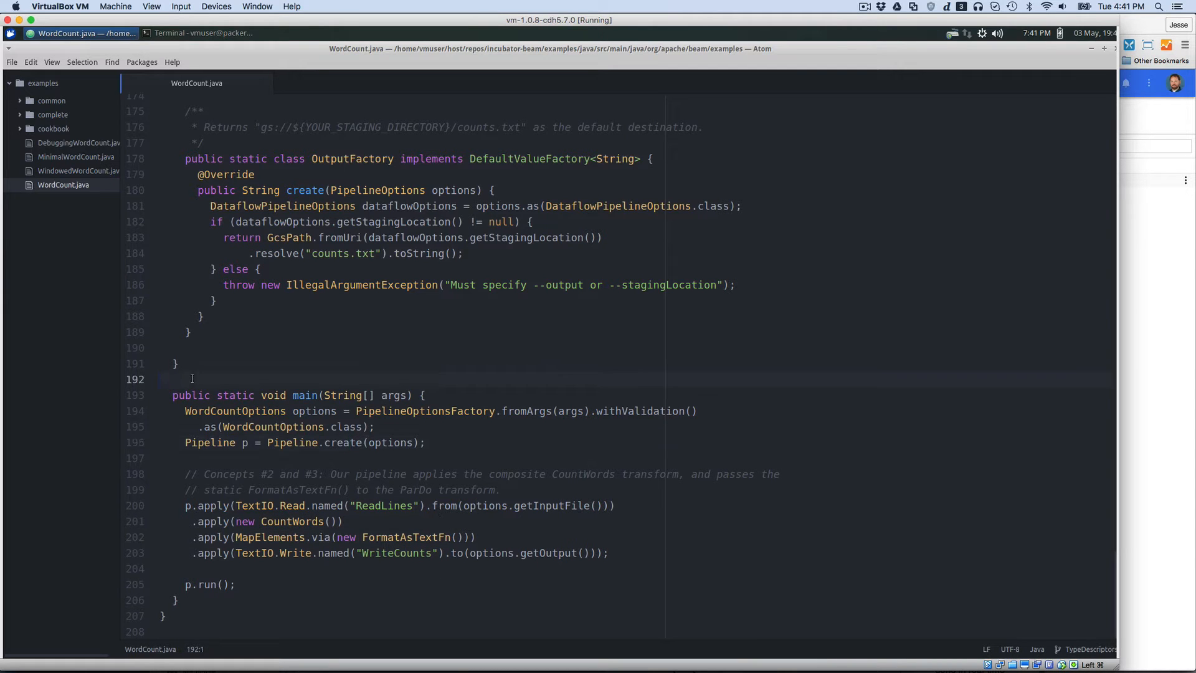
{"action": "left_click", "coordinate": [160, 380]}
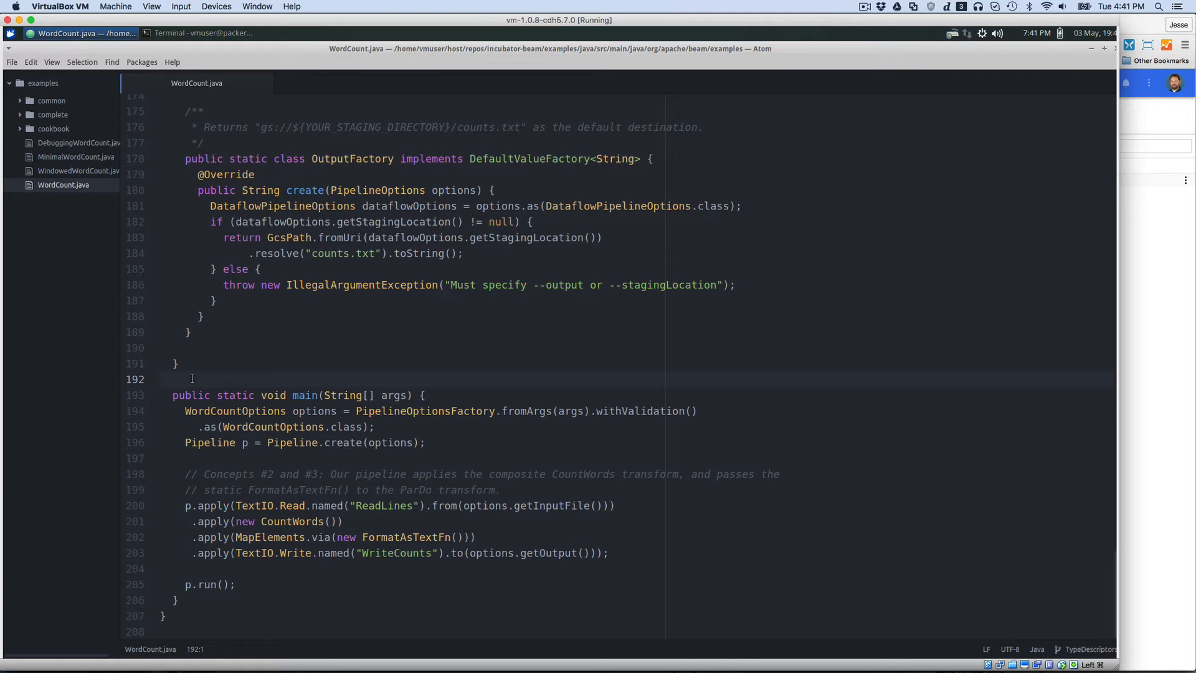
{"action": "left_click", "coordinate": [160, 379]}
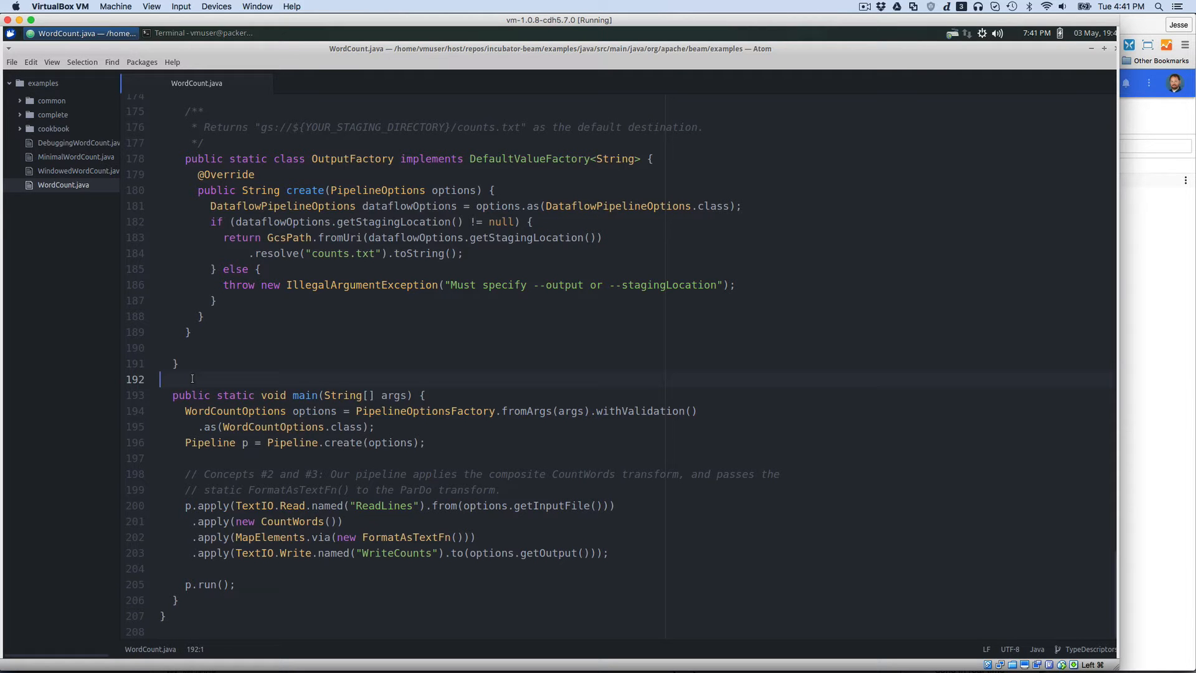
{"action": "left_click", "coordinate": [271, 380]}
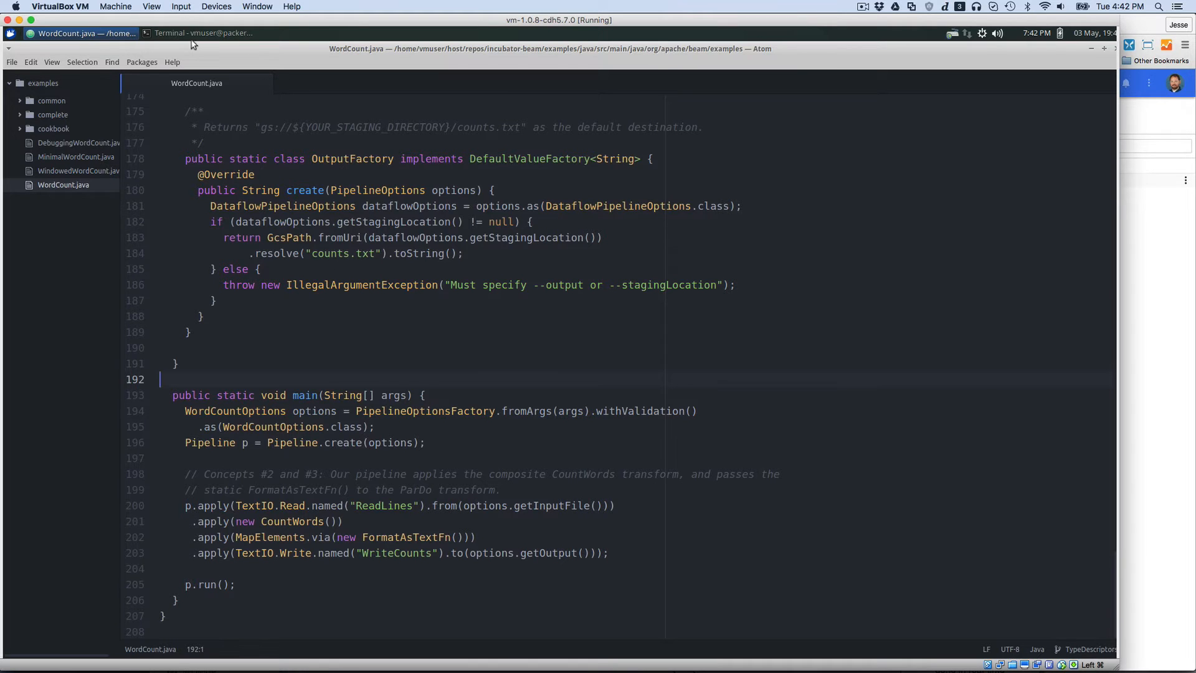
{"action": "left_click", "coordinate": [202, 33]}
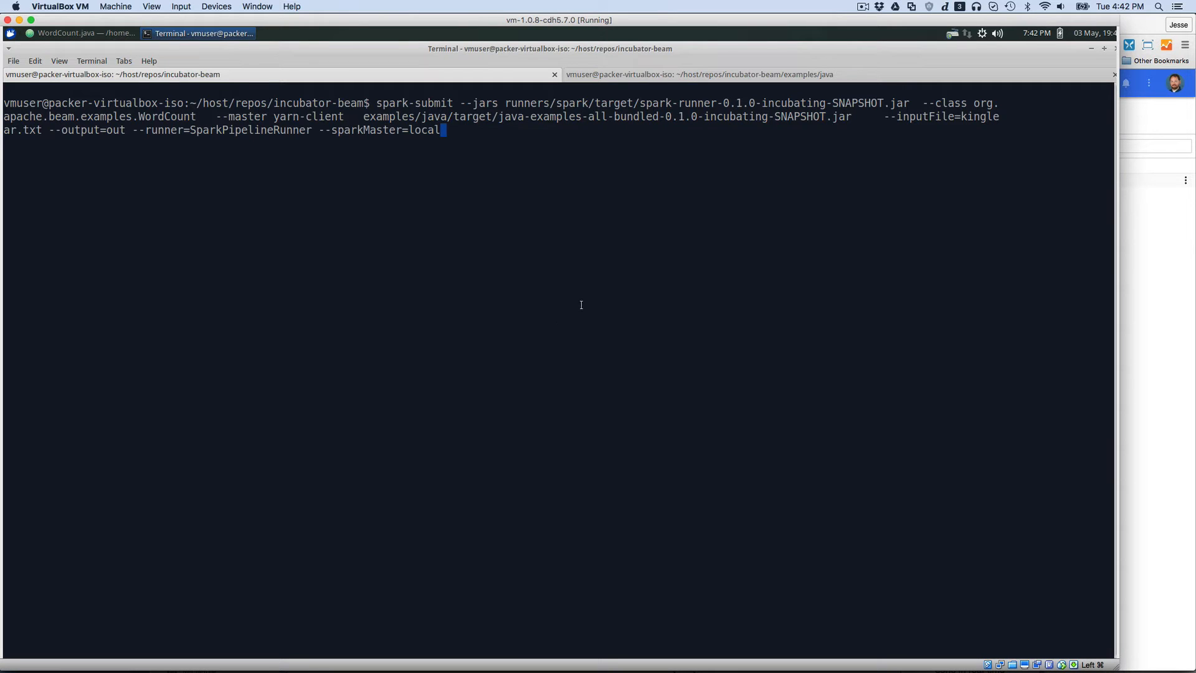
{"action": "mouse_move", "coordinate": [374, 100]}
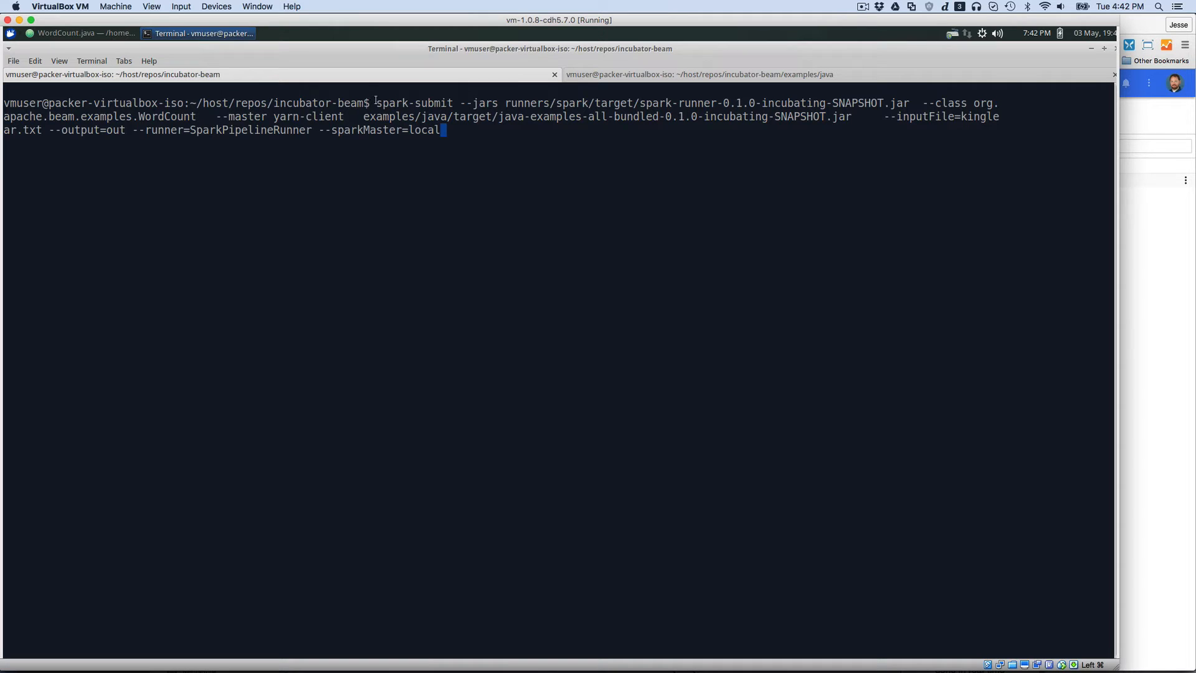
{"action": "double_click", "coordinate": [414, 103]}
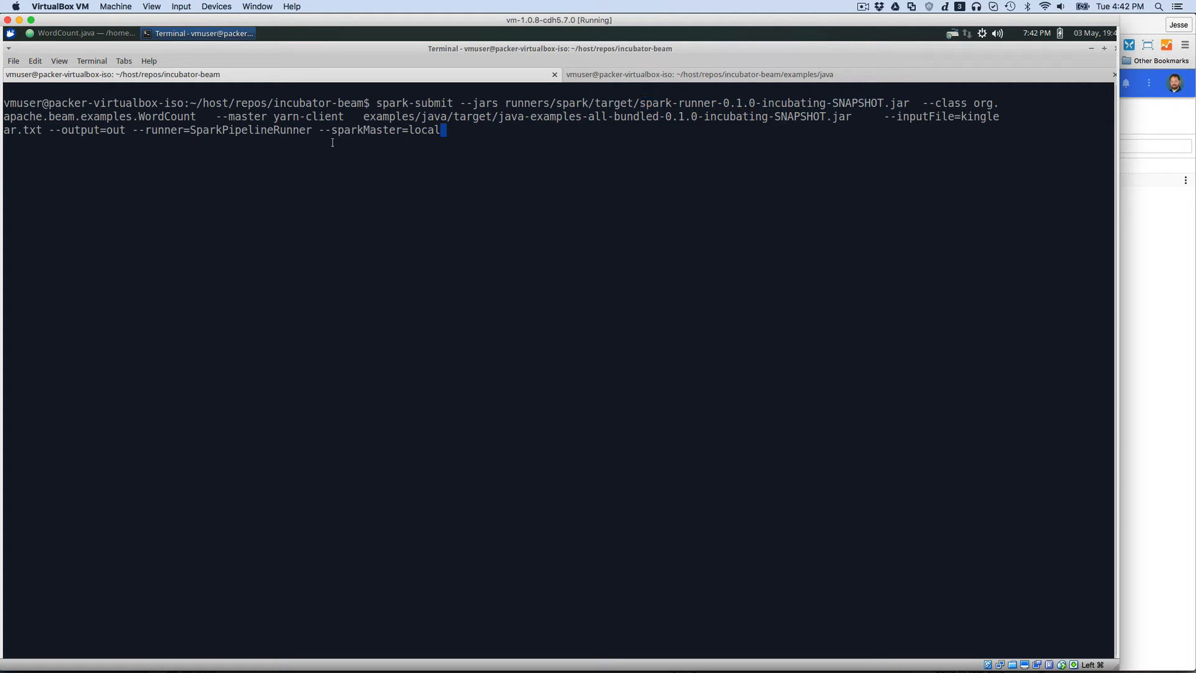
{"action": "mouse_move", "coordinate": [219, 176]}
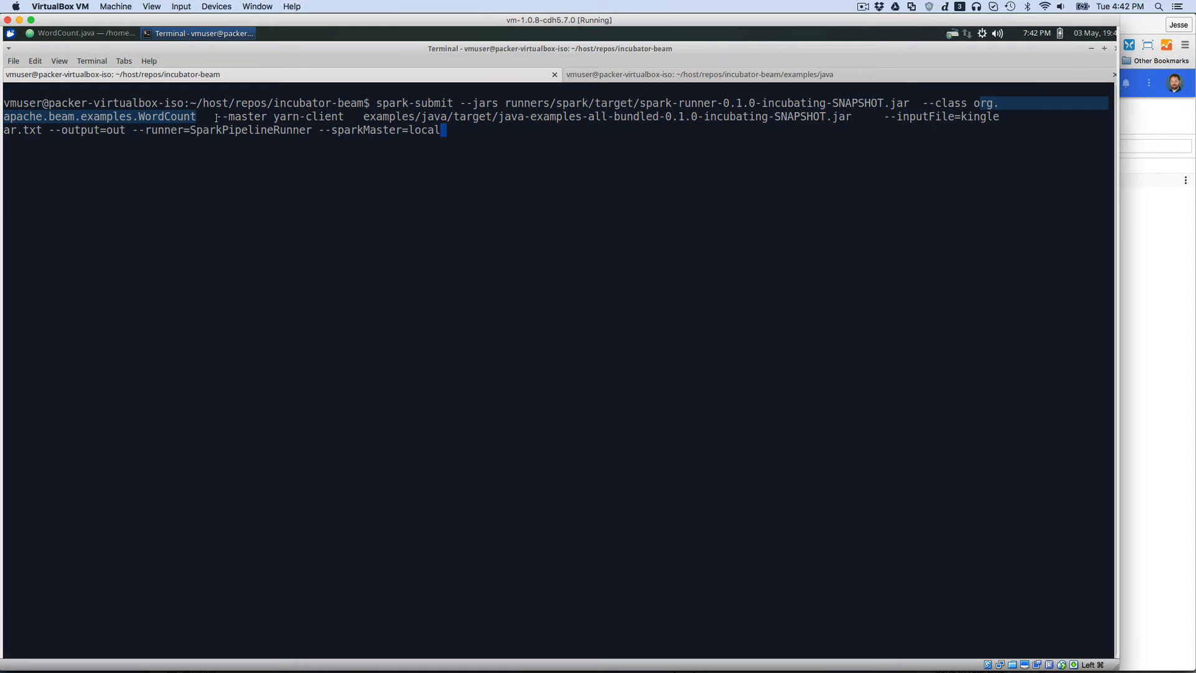
{"action": "mouse_move", "coordinate": [216, 156]}
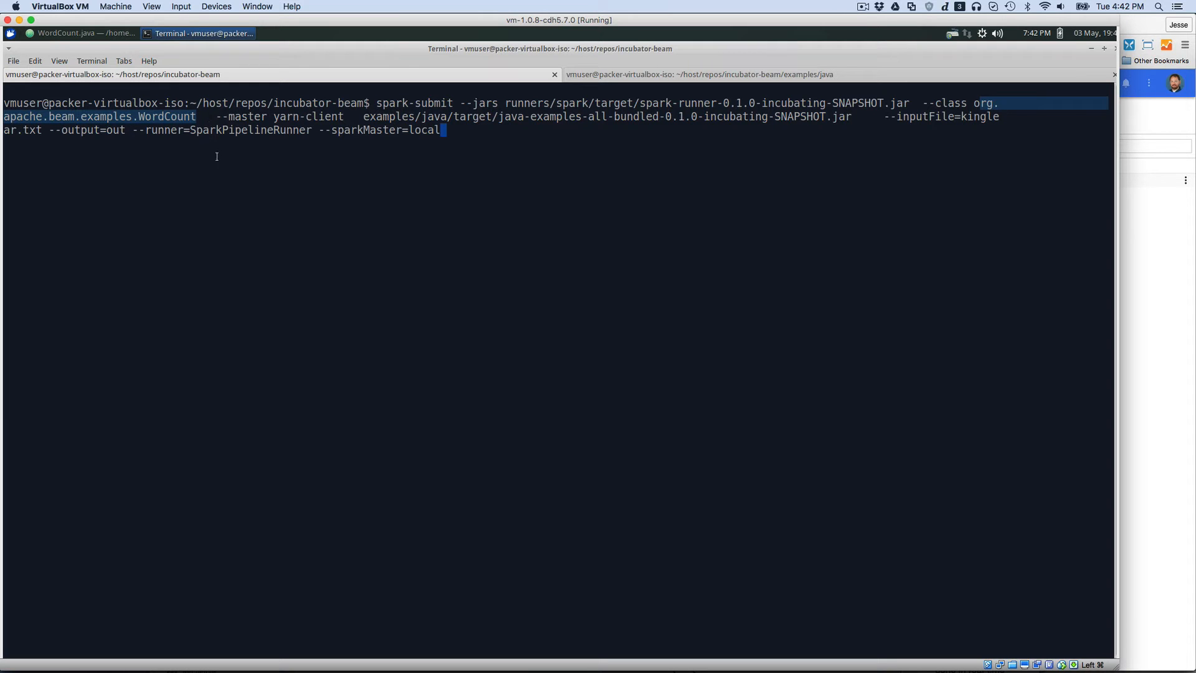
{"action": "mouse_move", "coordinate": [237, 178]}
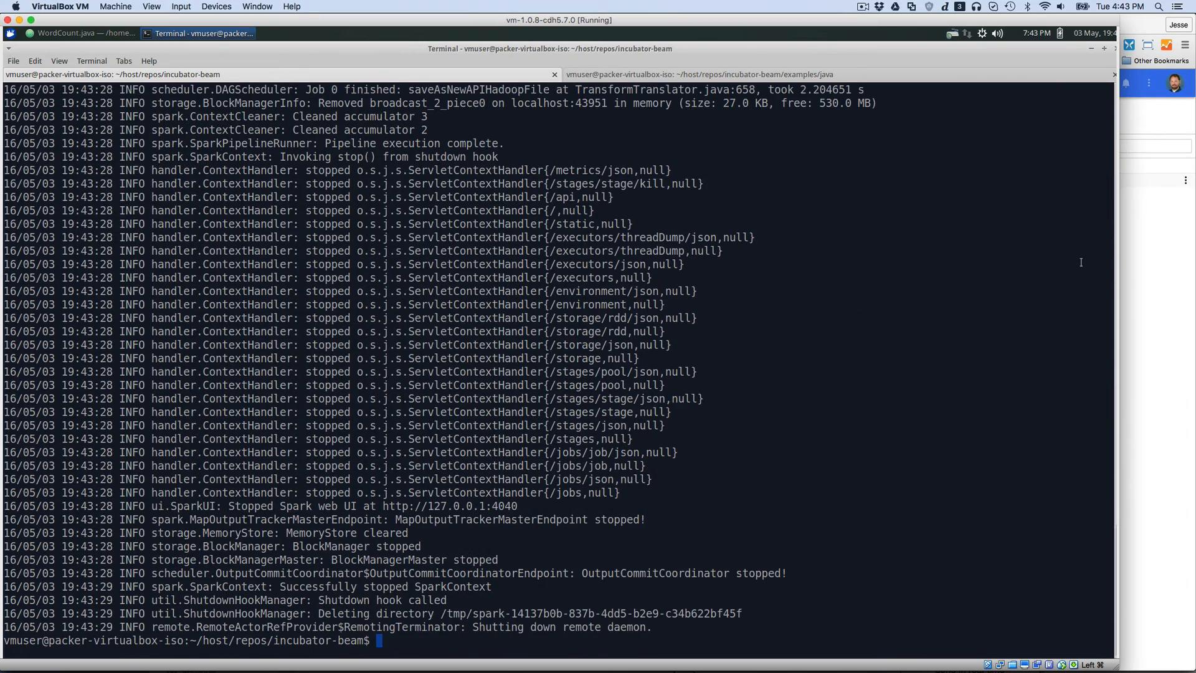
Step: List the Hadoop home directory with 'hadoop fs -ls'
{"action": "type", "text": "had"}
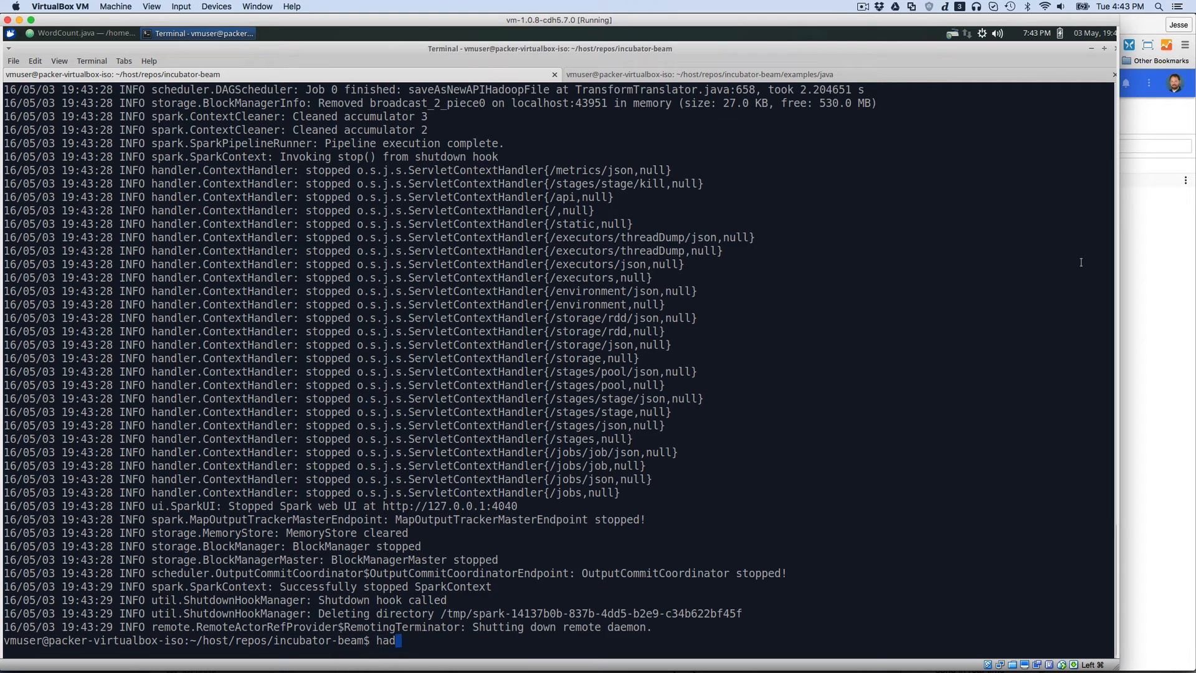
{"action": "type", "text": "oop fs"}
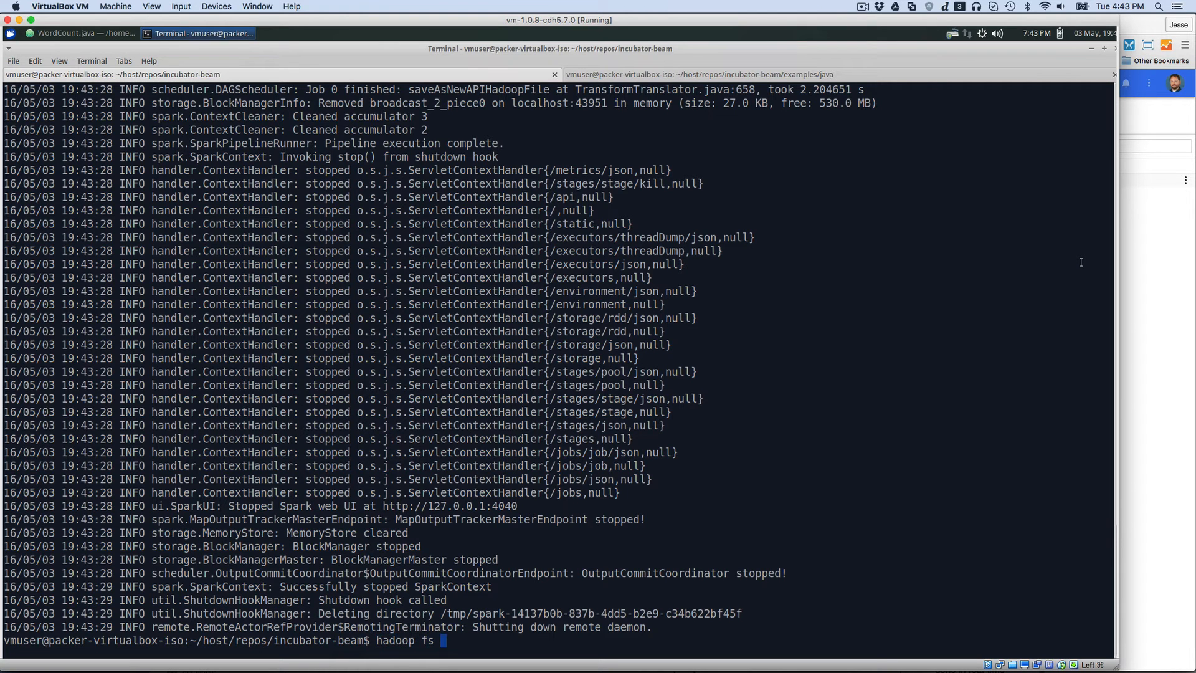
{"action": "type", "text": "-ls"}
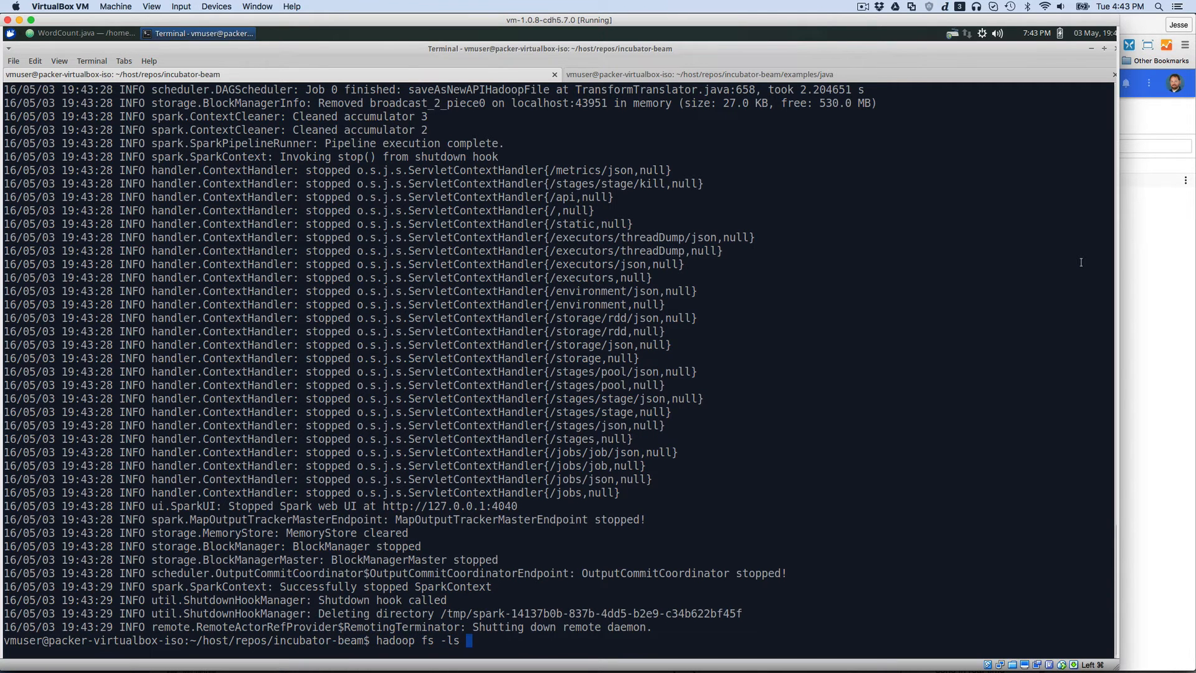
{"action": "key", "text": "Return"}
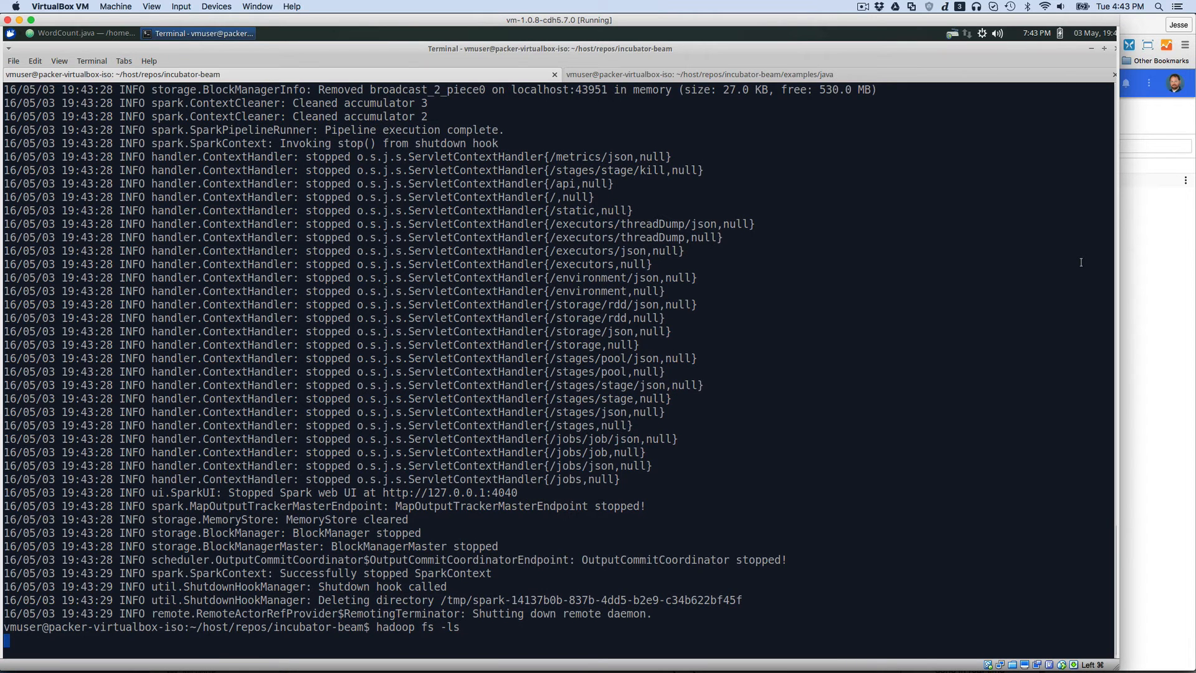
{"action": "key", "text": "Return"}
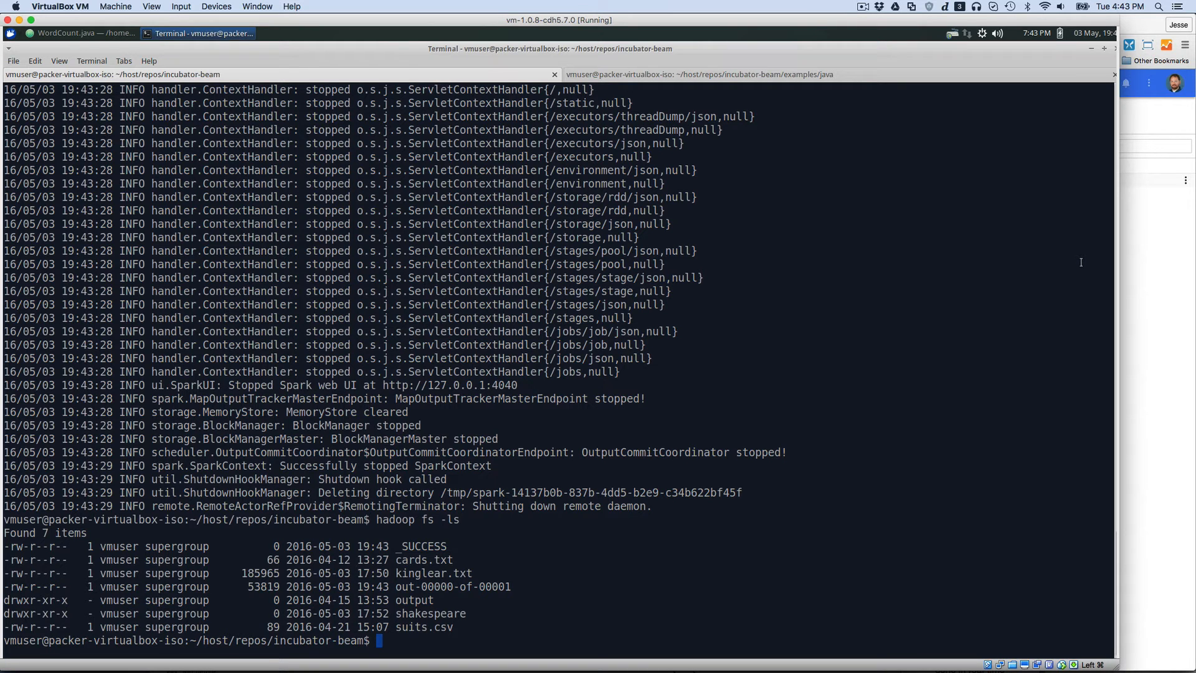
Step: Print the tail of out-00000-of-00001 and scroll through the word counts
{"action": "type", "text": "had"}
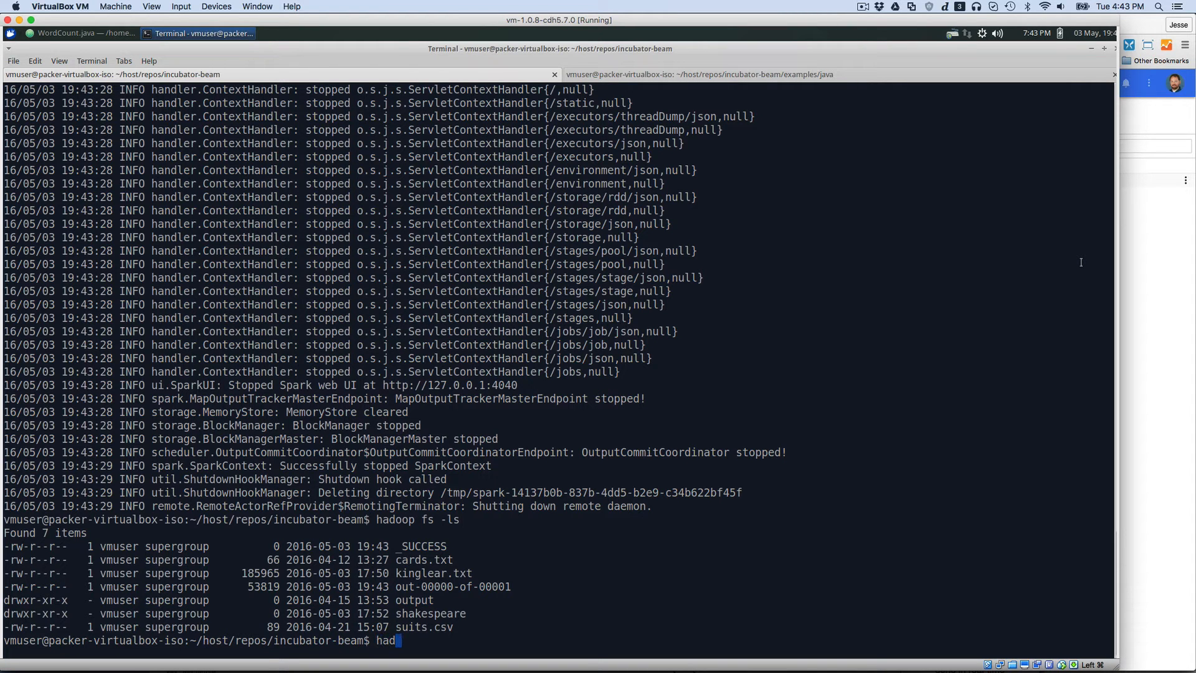
{"action": "type", "text": "oop"}
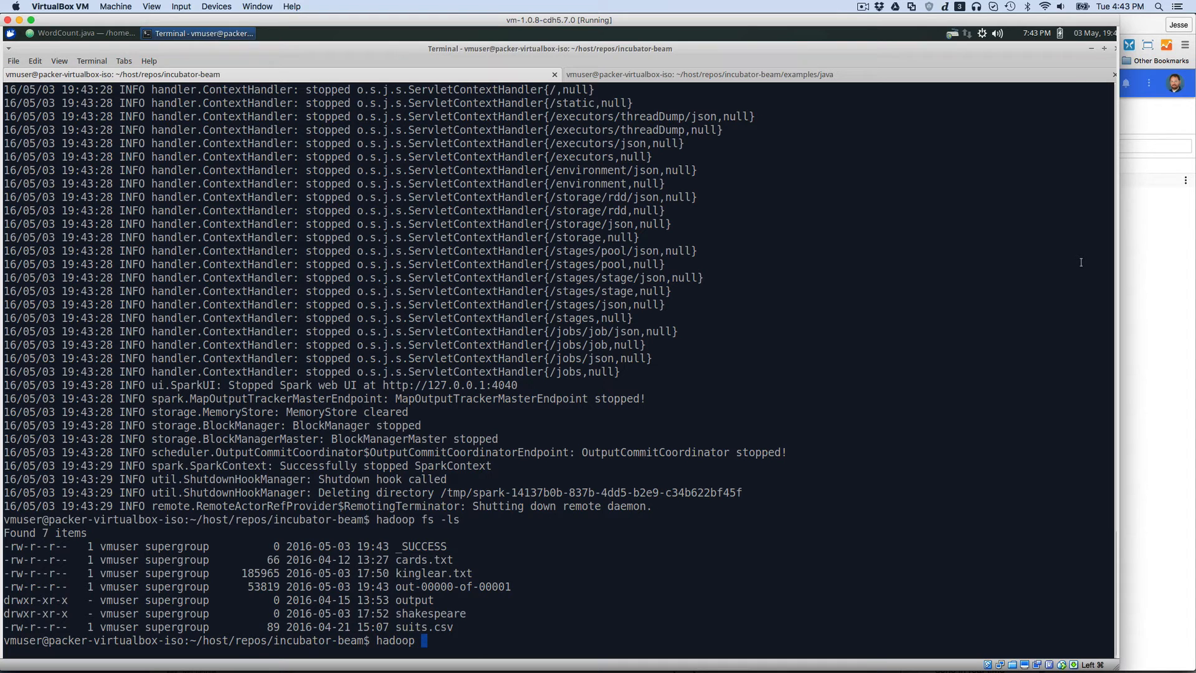
{"action": "type", "text": "fs -"}
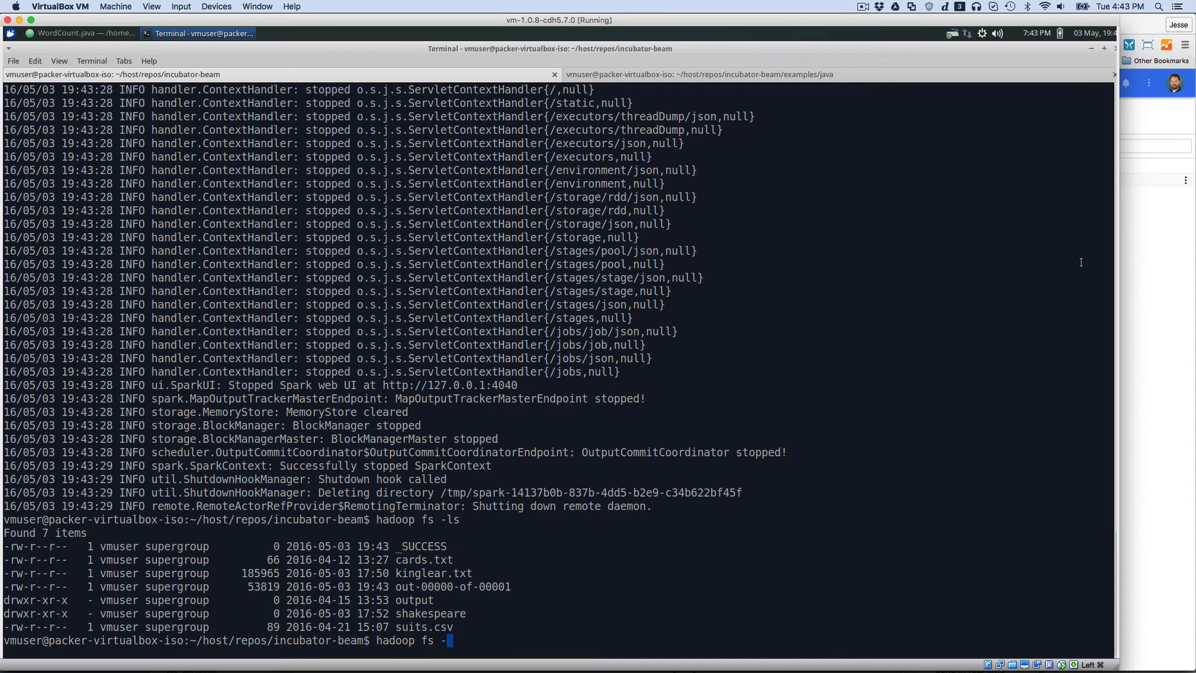
{"action": "type", "text": "tail"}
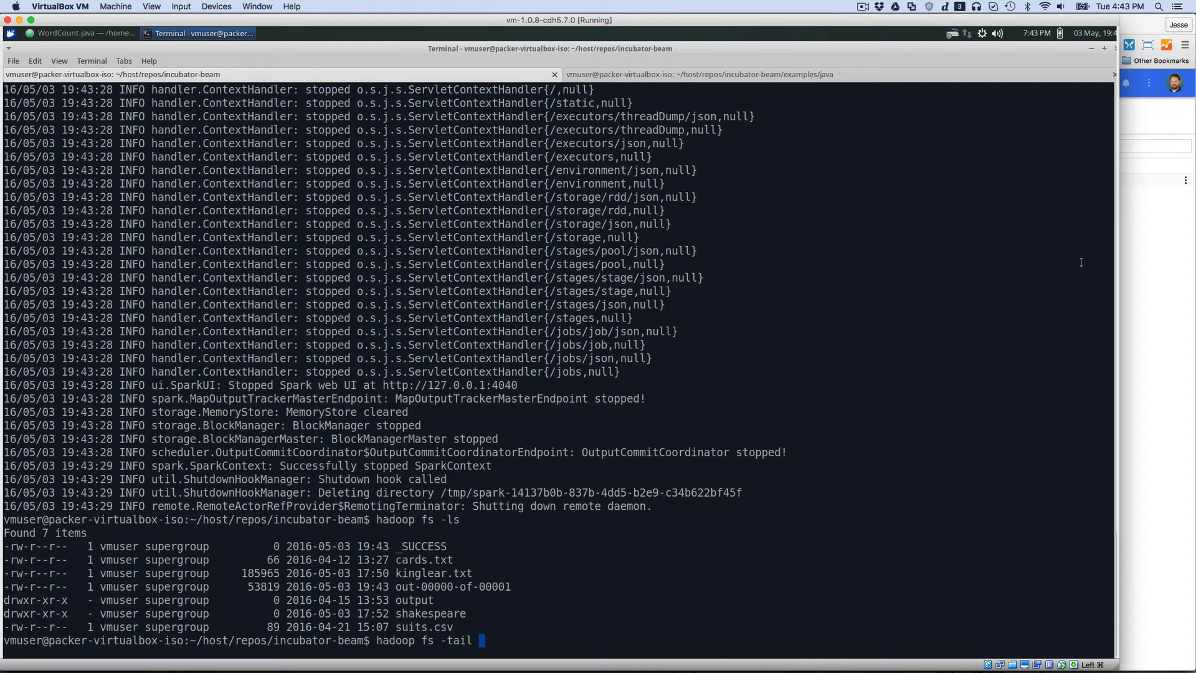
{"action": "type", "text": "out-0"}
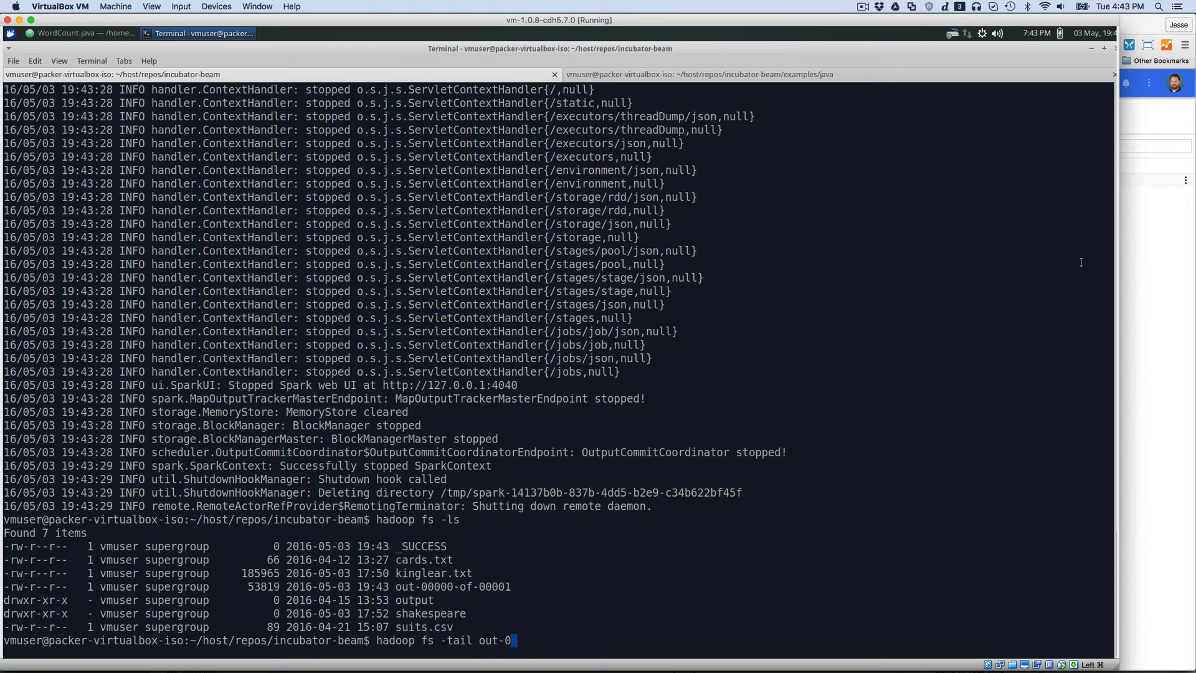
{"action": "type", "text": "0000-"}
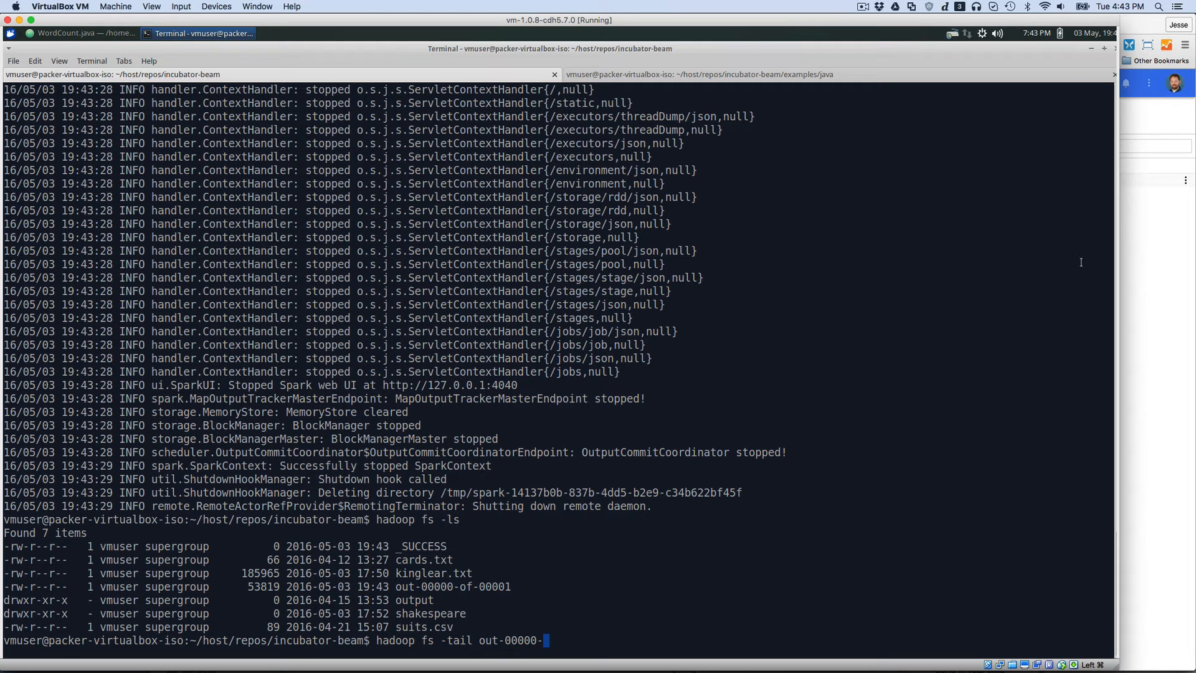
{"action": "type", "text": "of-=="}
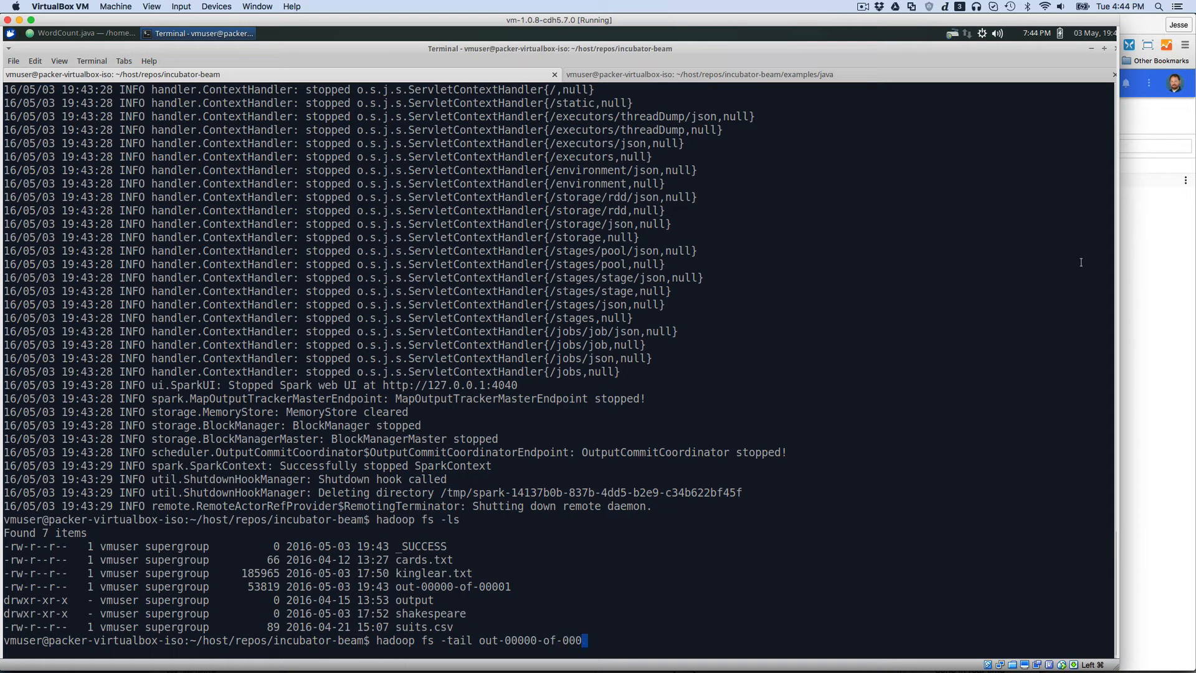
{"action": "type", "text": "1"}
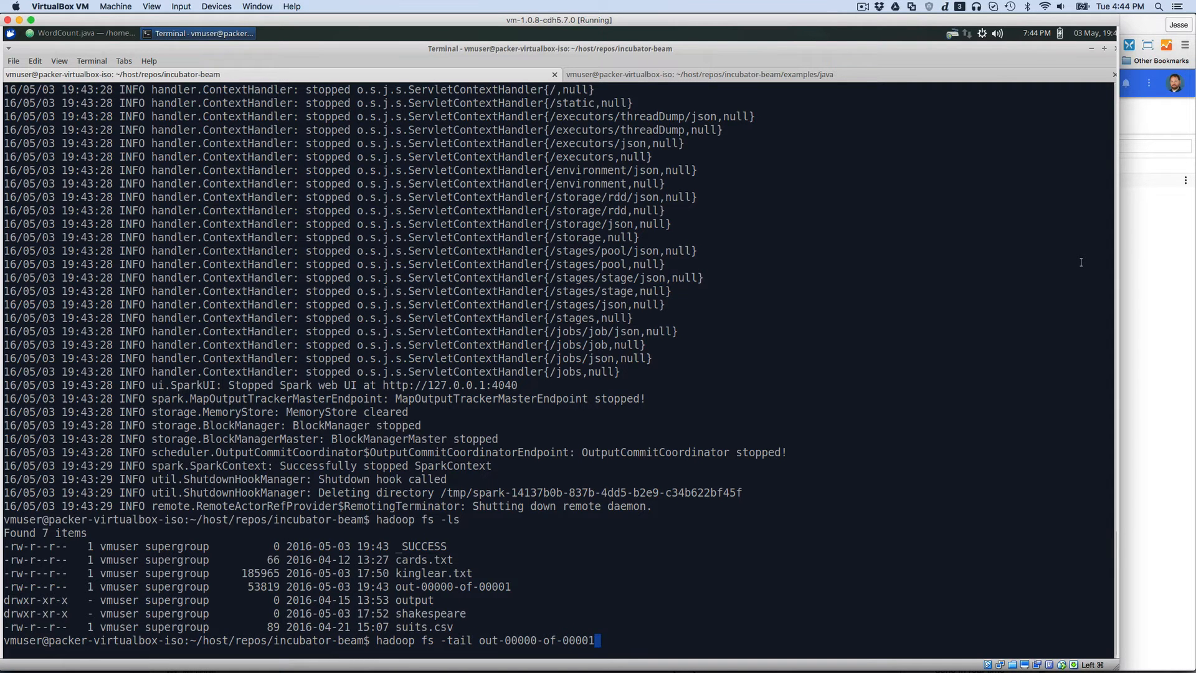
{"action": "key", "text": "Return"}
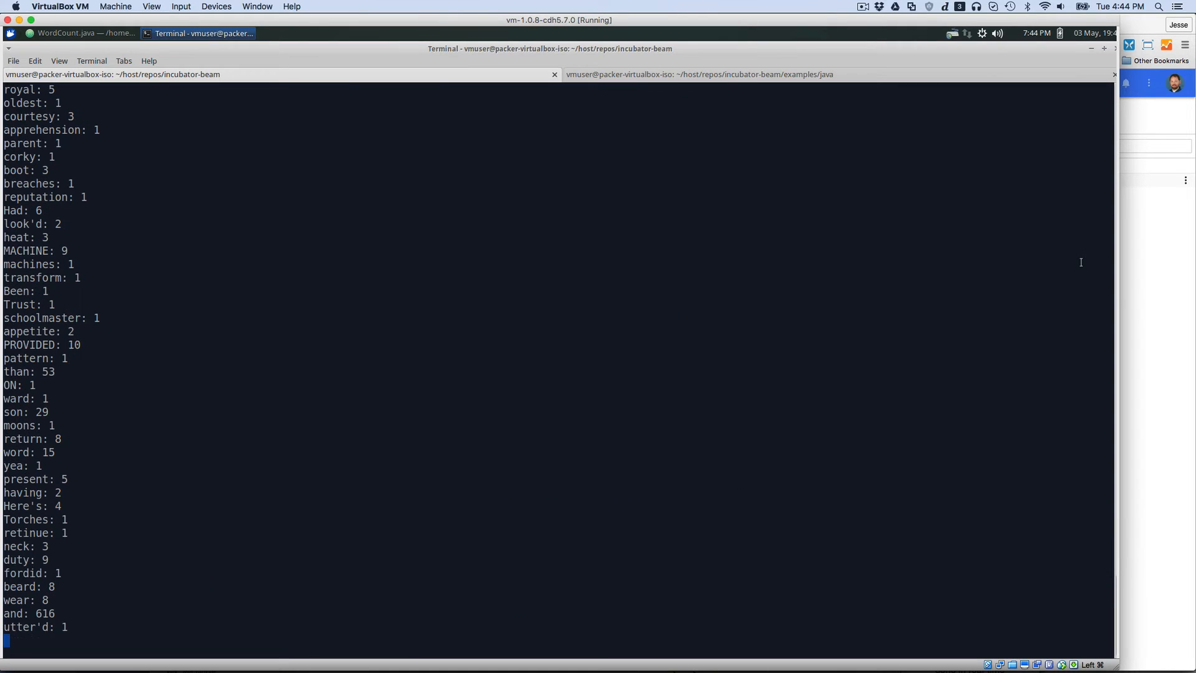
{"action": "scroll", "scroll_direction": "up", "scroll_amount": 3}
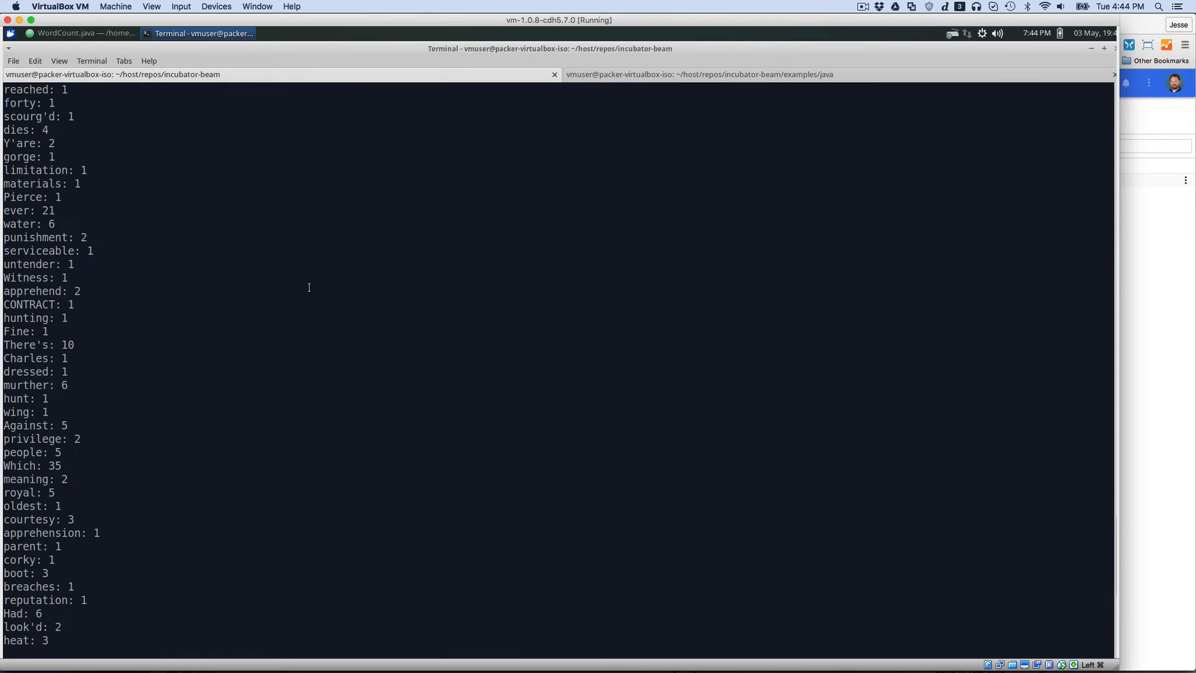
{"action": "scroll", "scroll_direction": "down", "scroll_amount": 3}
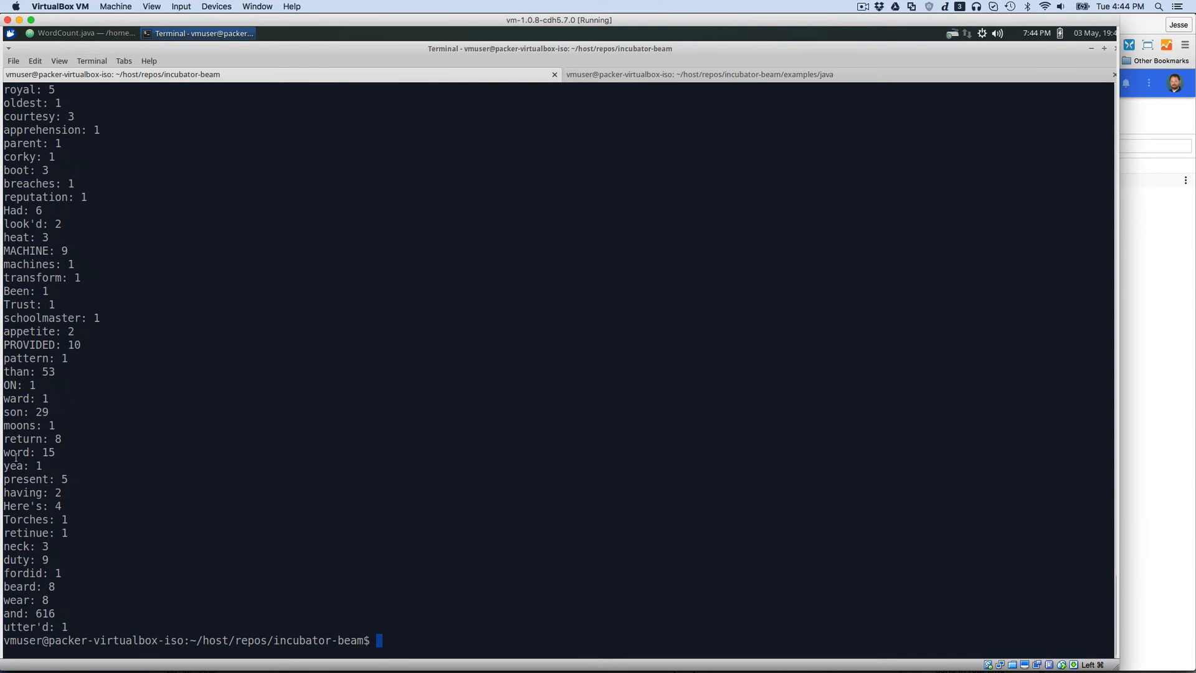
{"action": "mouse_move", "coordinate": [93, 439]}
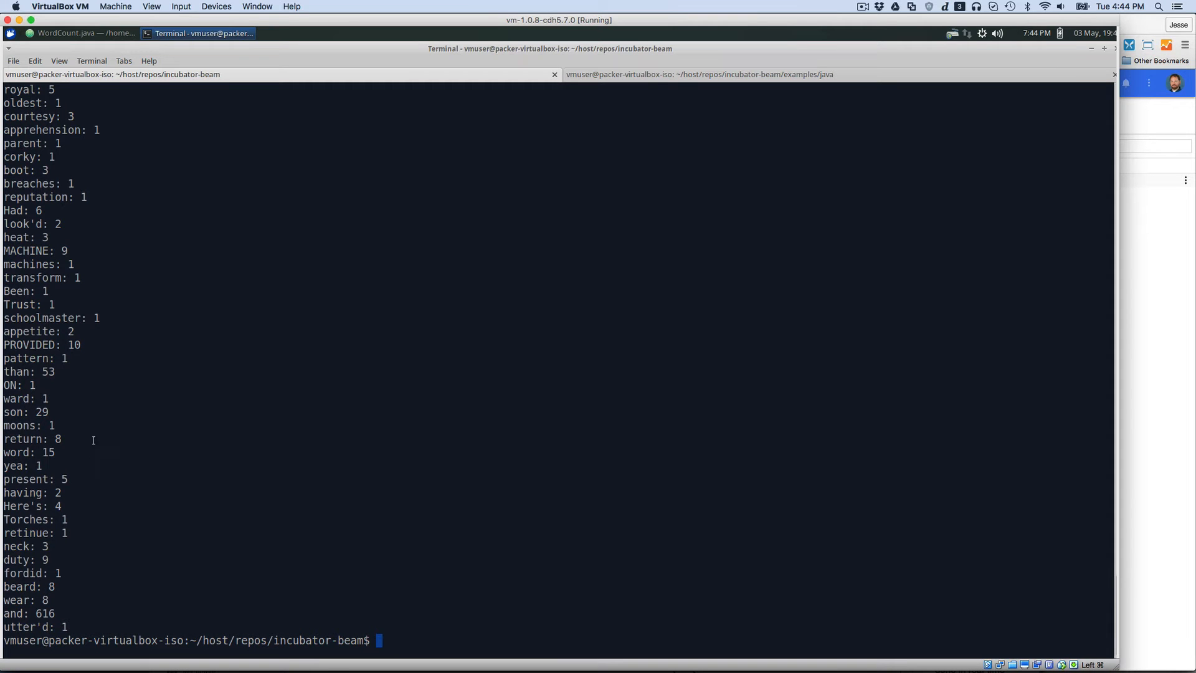
{"action": "scroll", "scroll_direction": "up", "scroll_amount": 3}
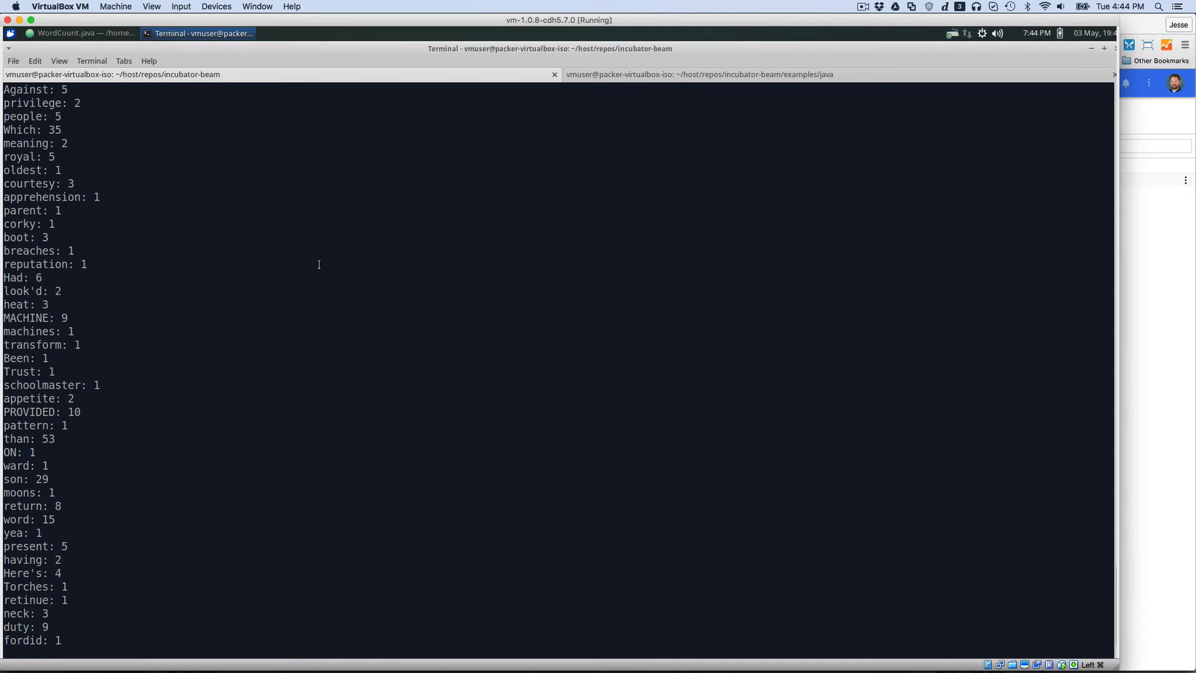
Step: View WordCount.java's main method in Atom, then return to the terminal
{"action": "left_click", "coordinate": [84, 33]}
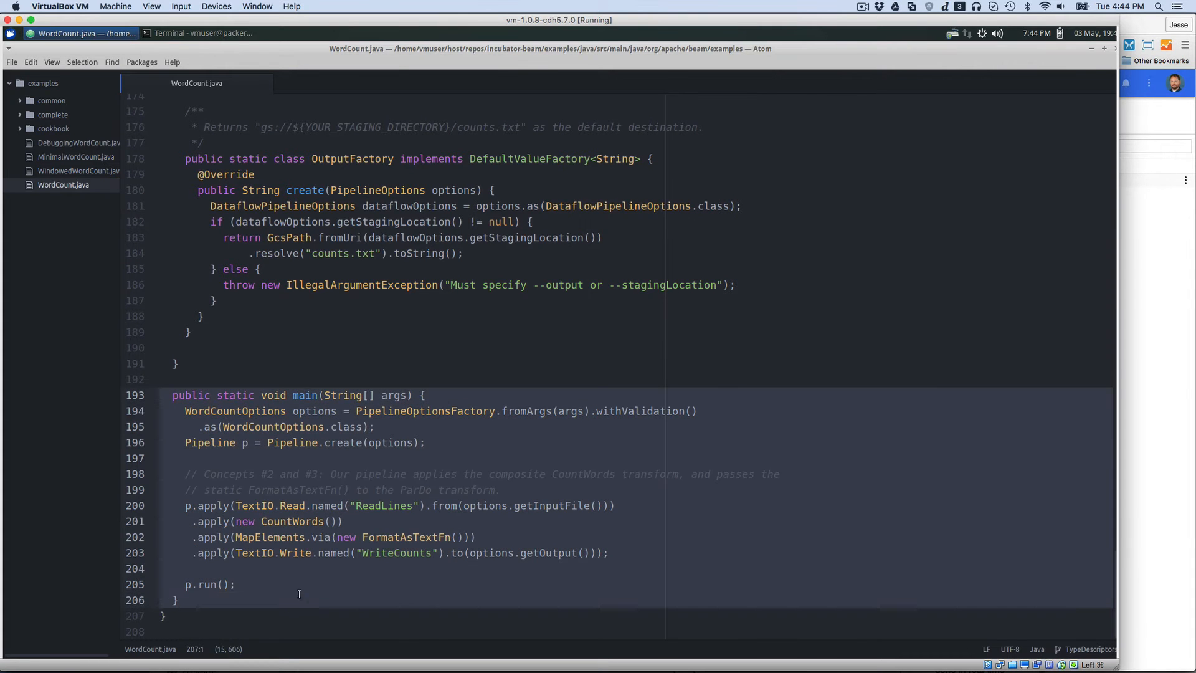
{"action": "left_click", "coordinate": [202, 33]}
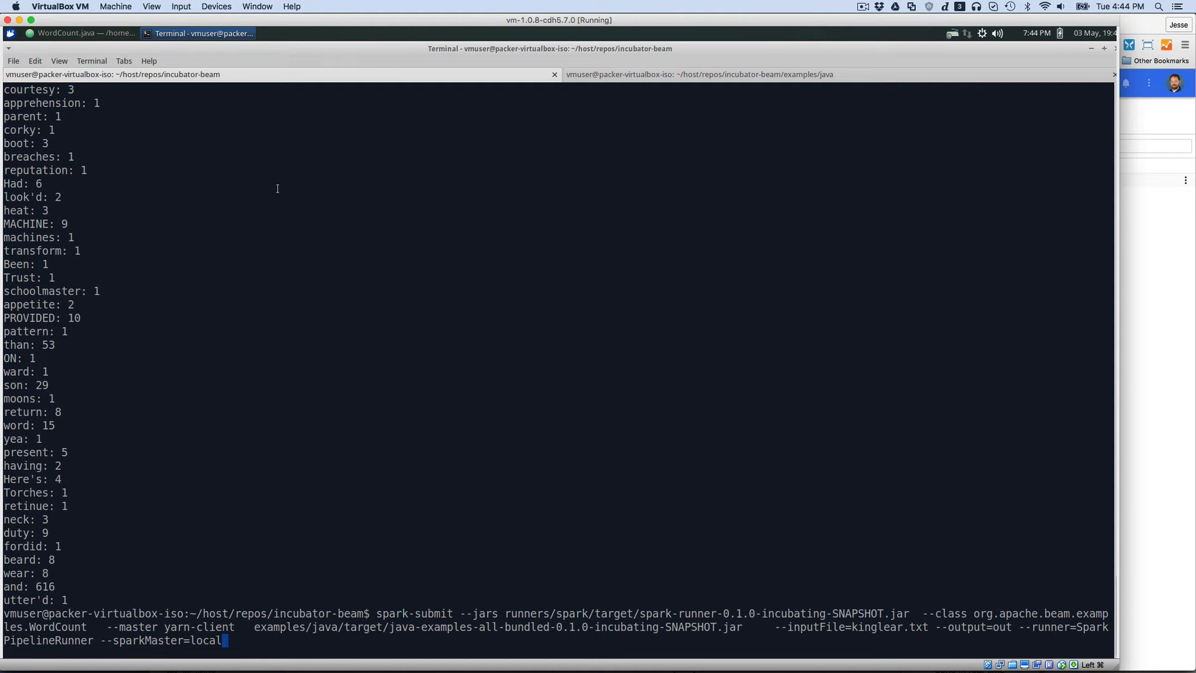
{"action": "mouse_move", "coordinate": [318, 184]}
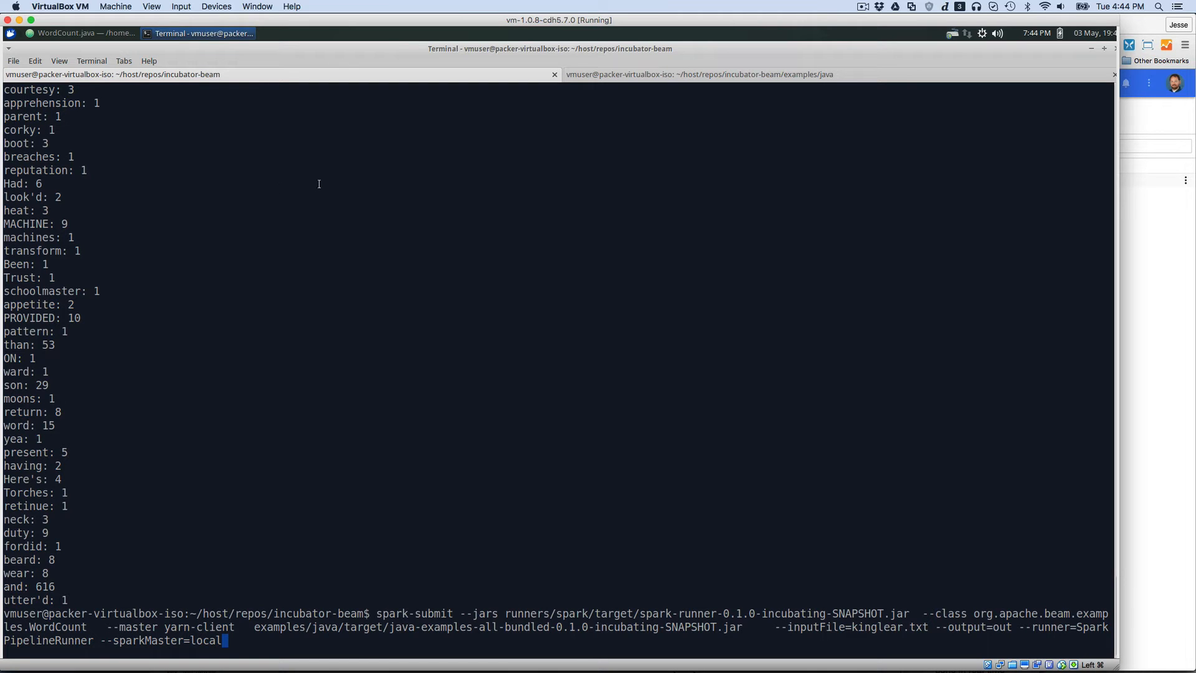
{"action": "mouse_move", "coordinate": [526, 422]}
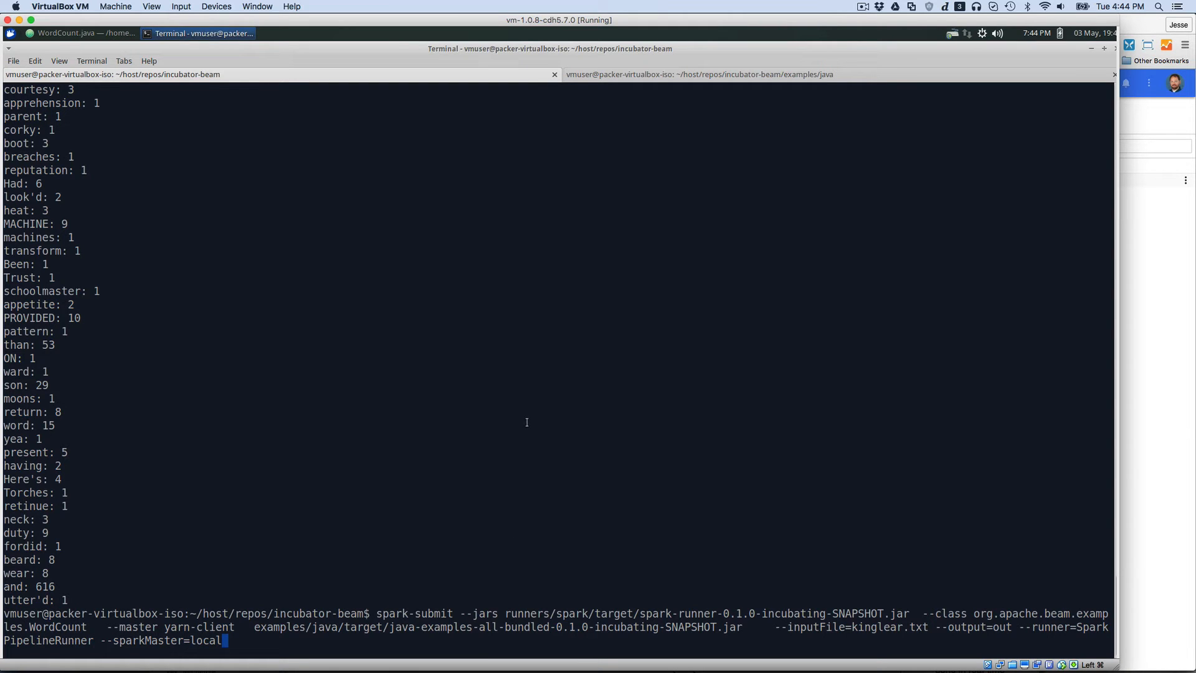
{"action": "mouse_move", "coordinate": [605, 79]}
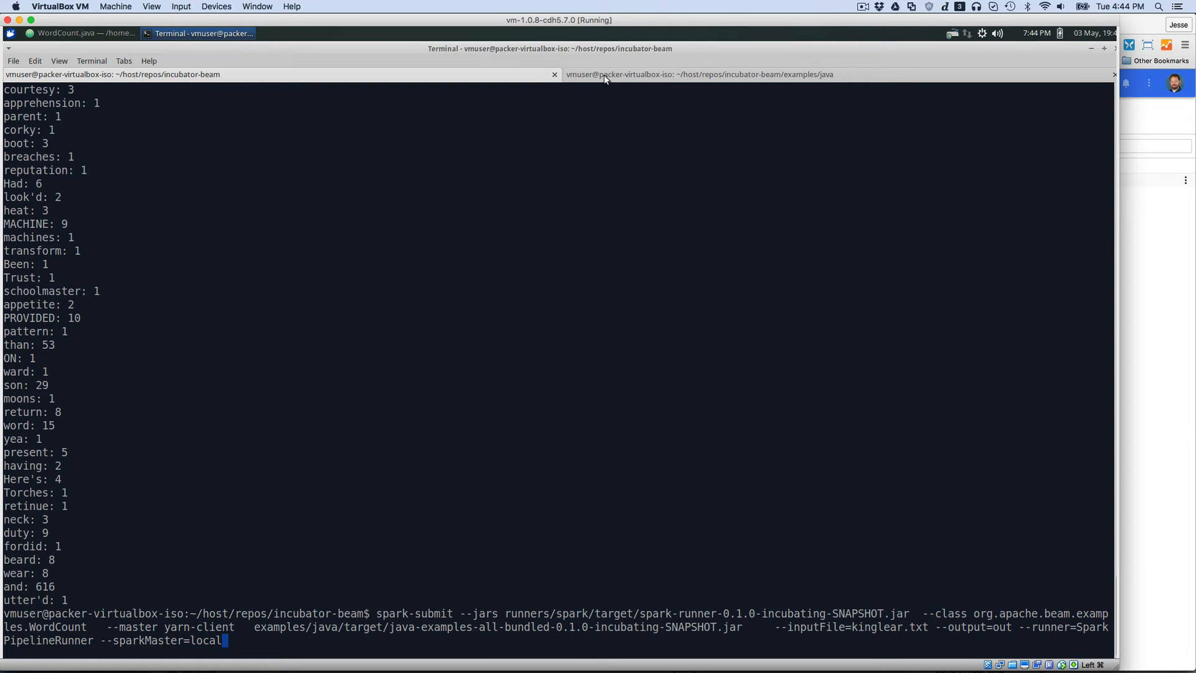
Step: Switch to the second terminal tab holding the examples/java session
{"action": "left_click", "coordinate": [698, 74]}
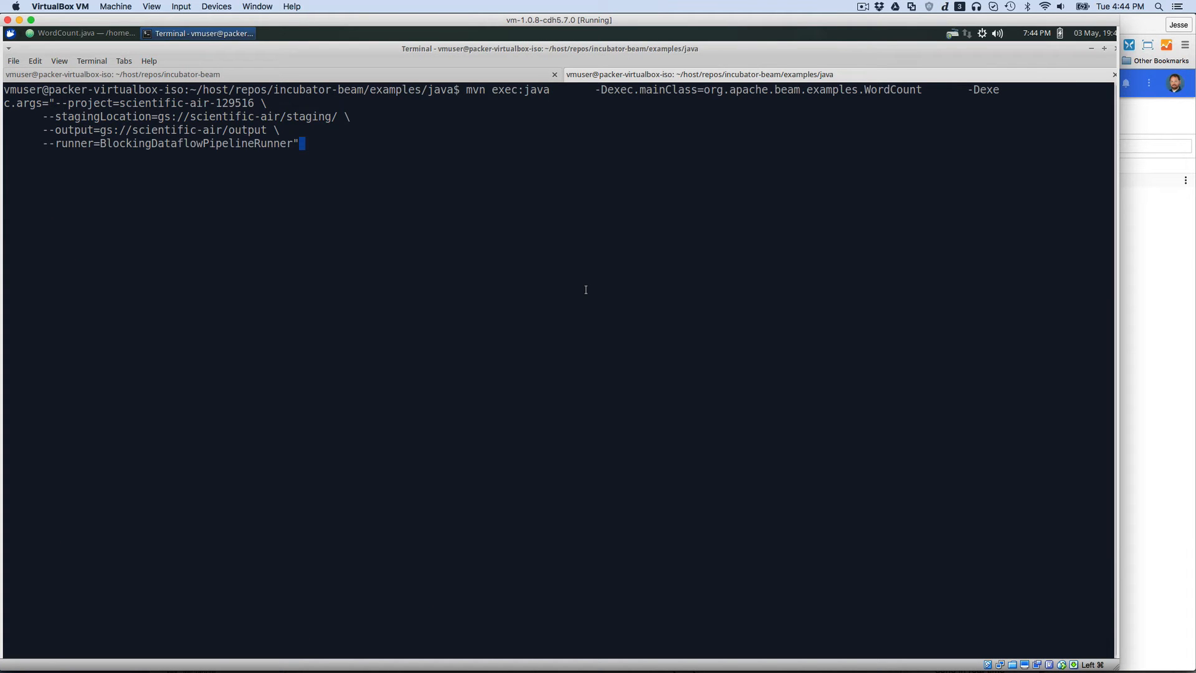
{"action": "mouse_move", "coordinate": [450, 226]}
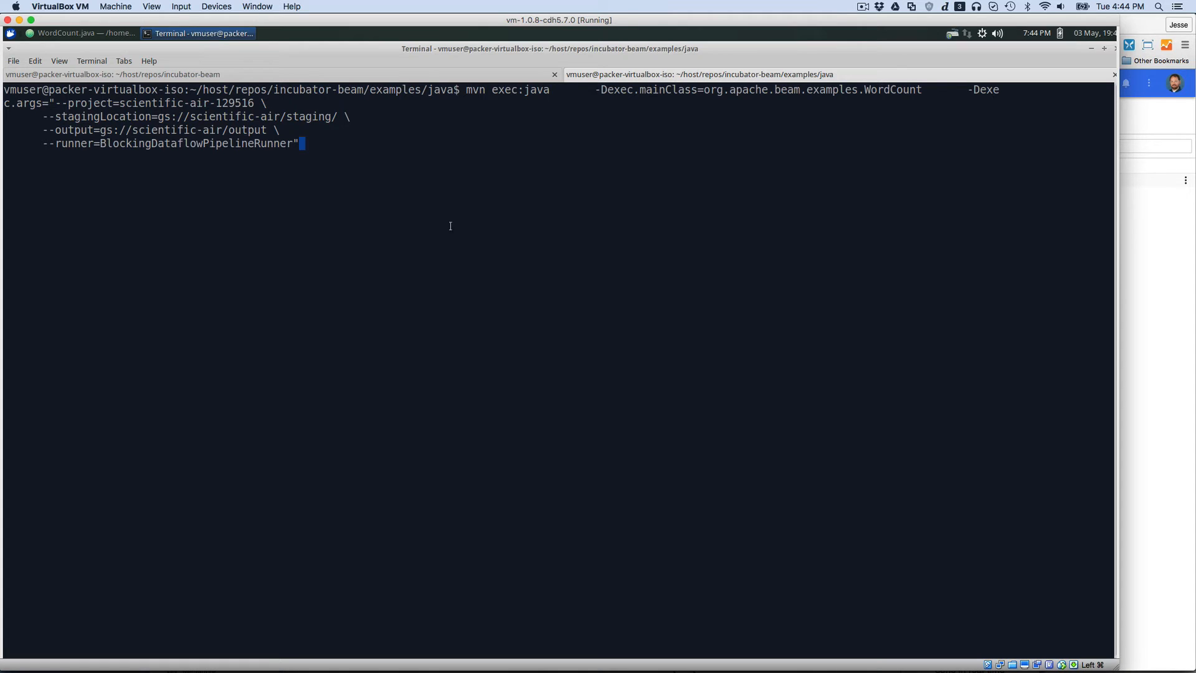
{"action": "mouse_move", "coordinate": [666, 74]}
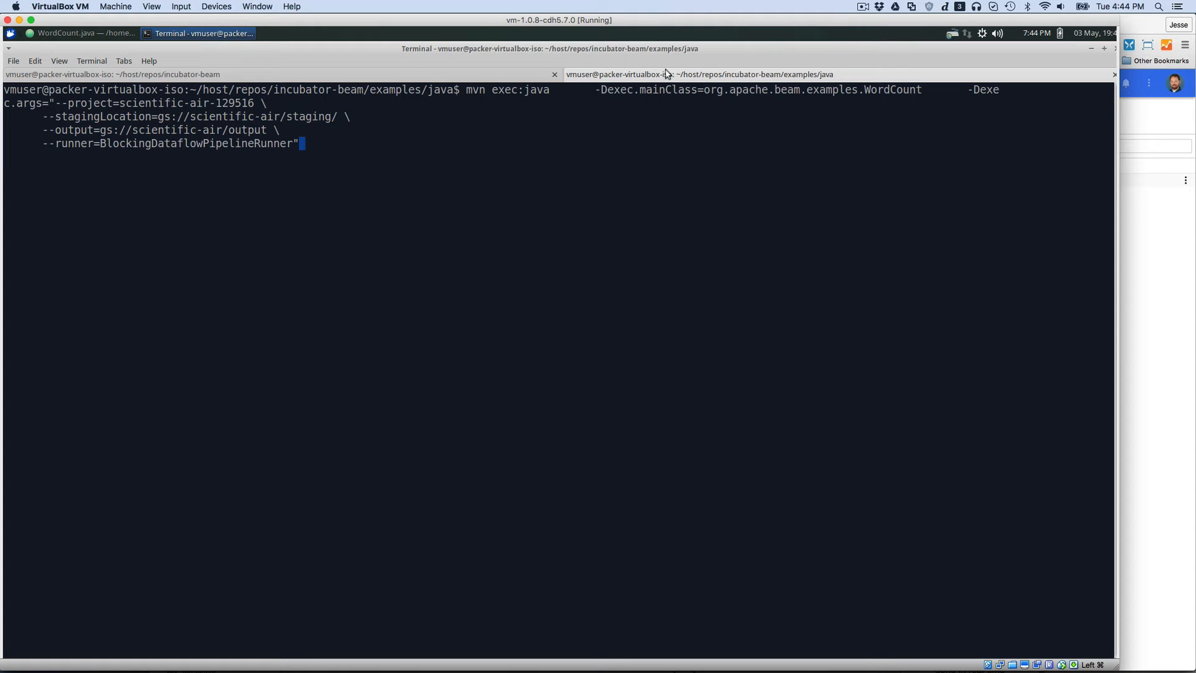
{"action": "mouse_move", "coordinate": [282, 92]}
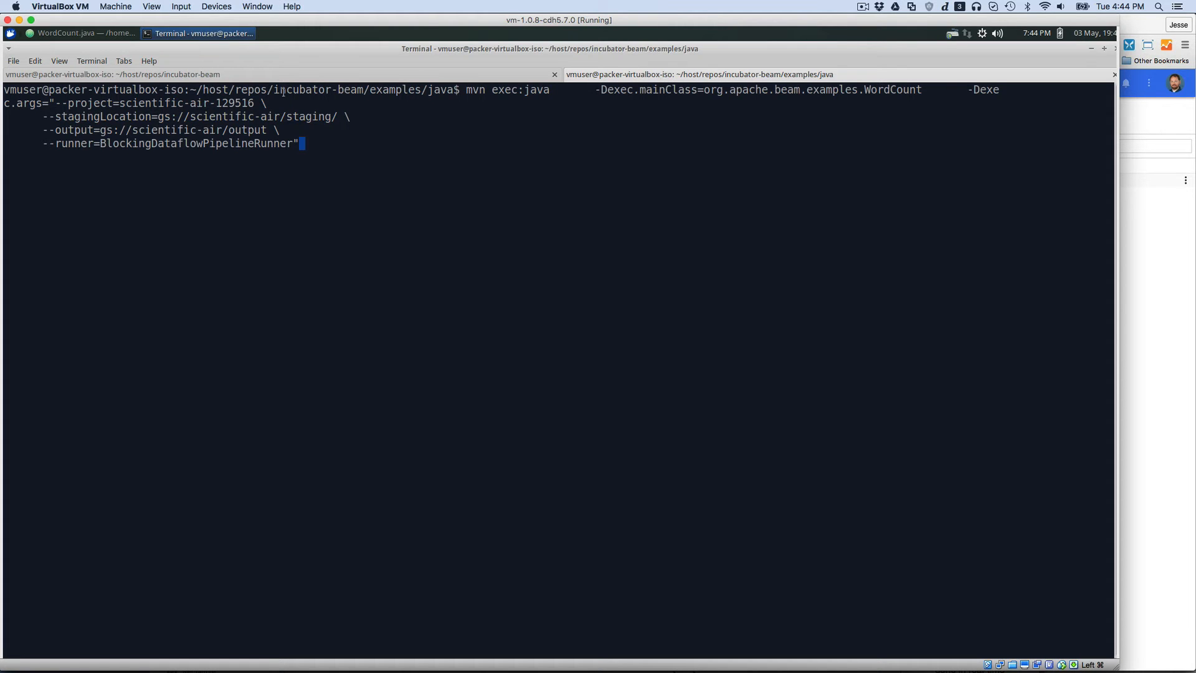
{"action": "mouse_move", "coordinate": [706, 89]}
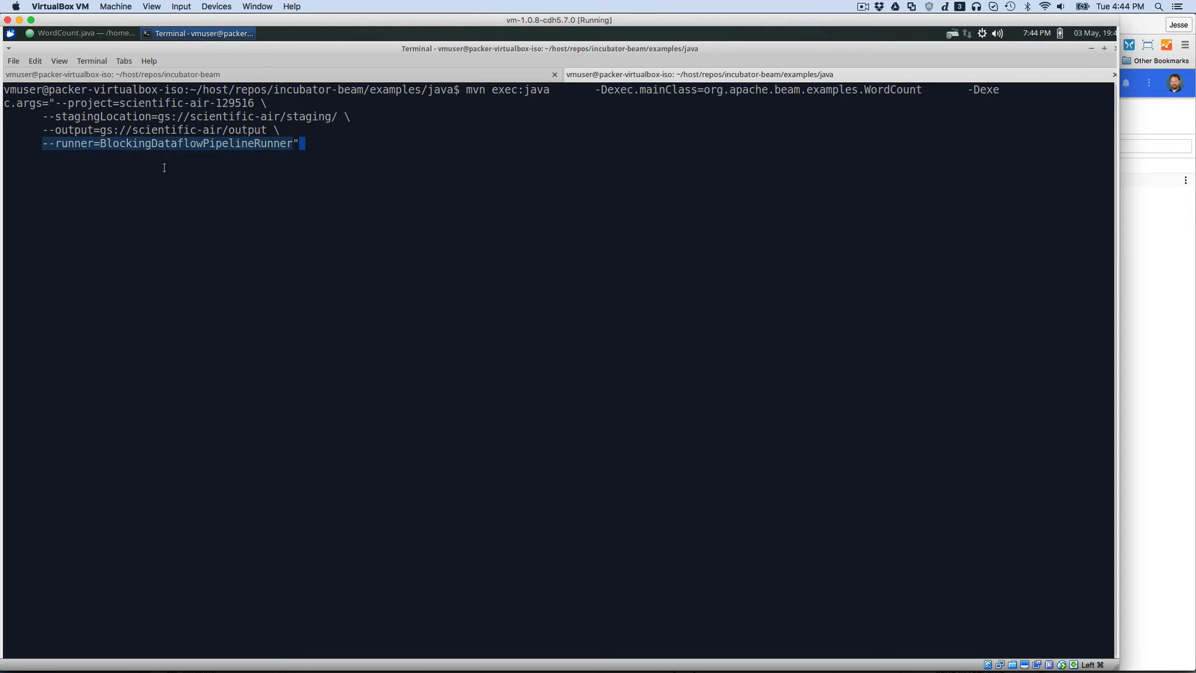
{"action": "mouse_move", "coordinate": [154, 144]}
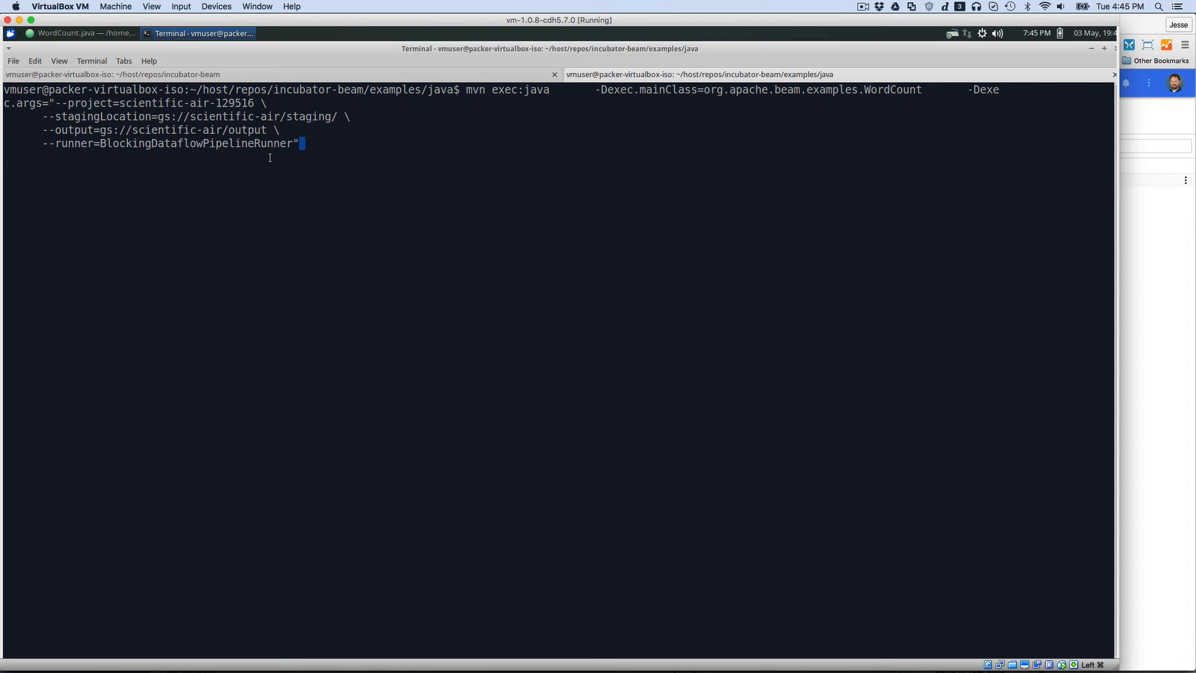
Step: Launch the mvn exec:java WordCount on Dataflow and highlight gs://scientific-air/staging/
{"action": "key", "text": "Return"}
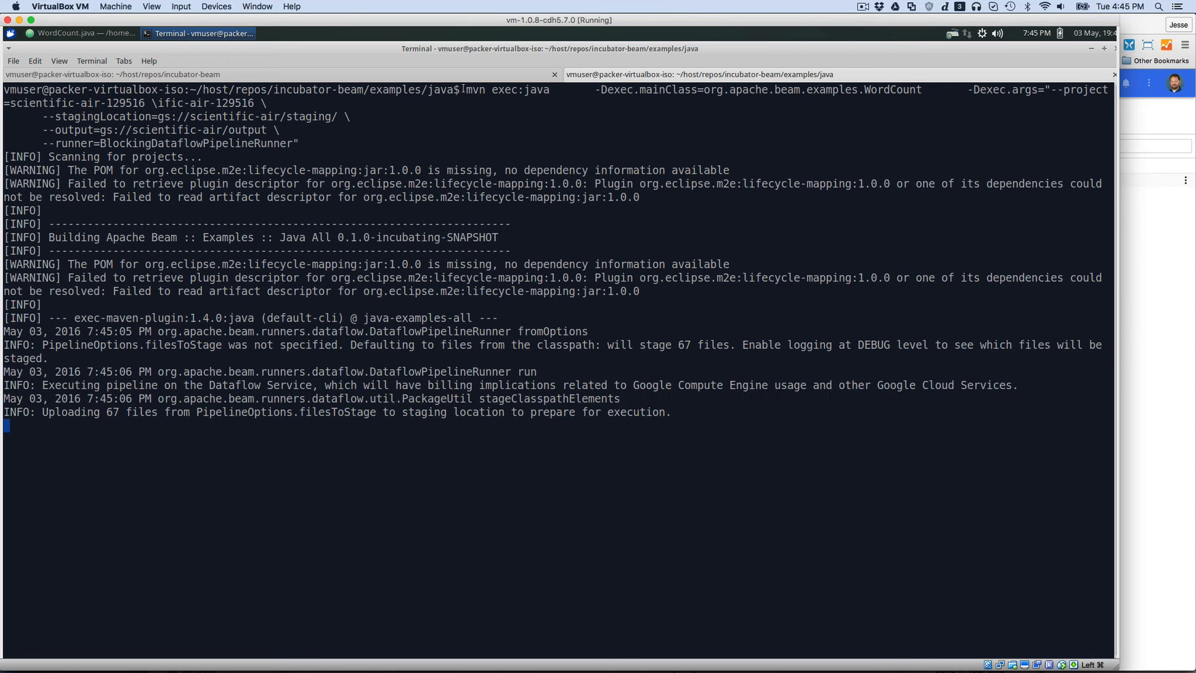
{"action": "mouse_move", "coordinate": [672, 371]}
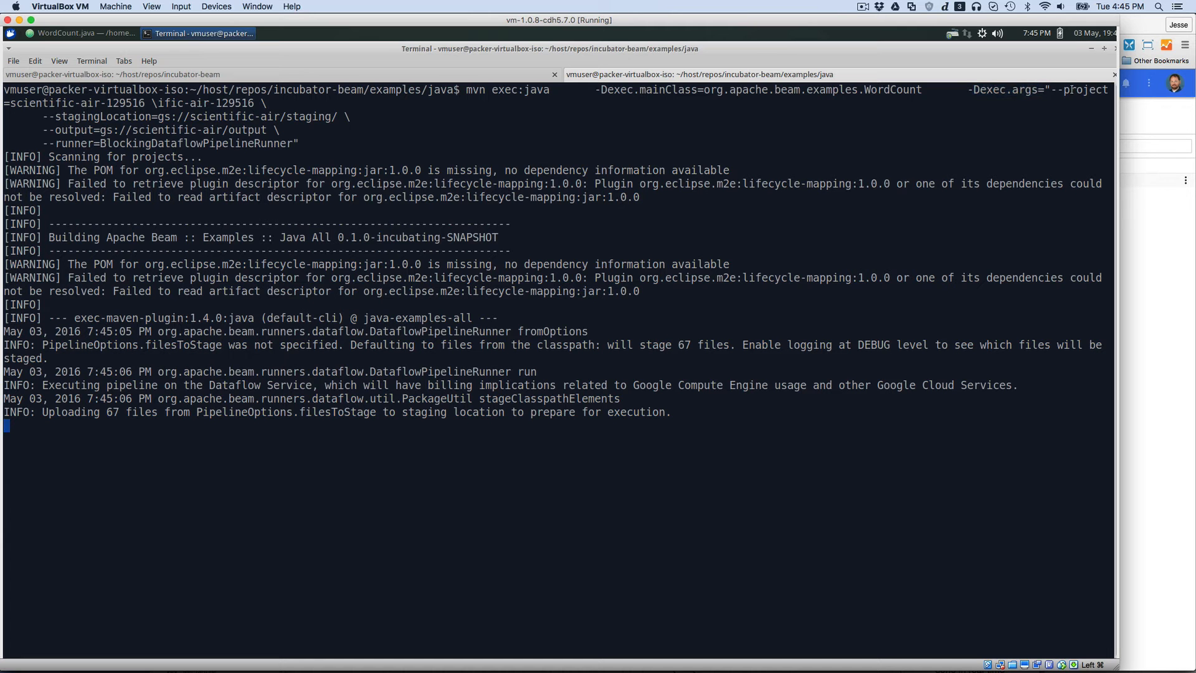
{"action": "mouse_move", "coordinate": [315, 131]}
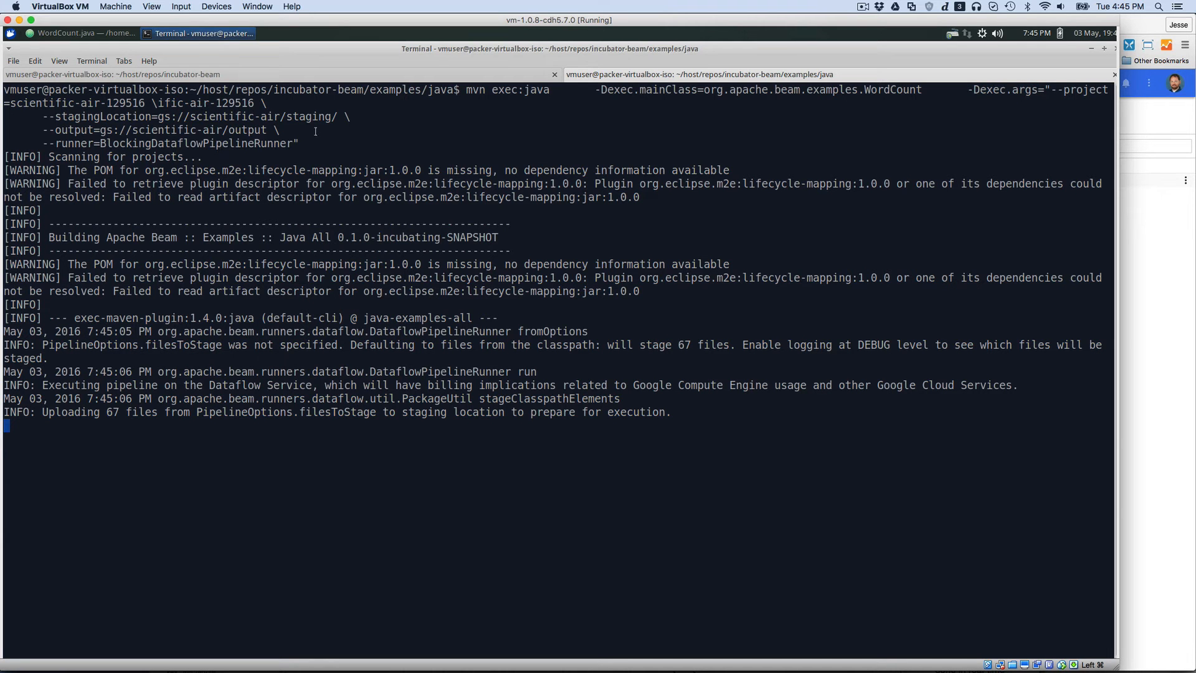
{"action": "mouse_move", "coordinate": [217, 84]}
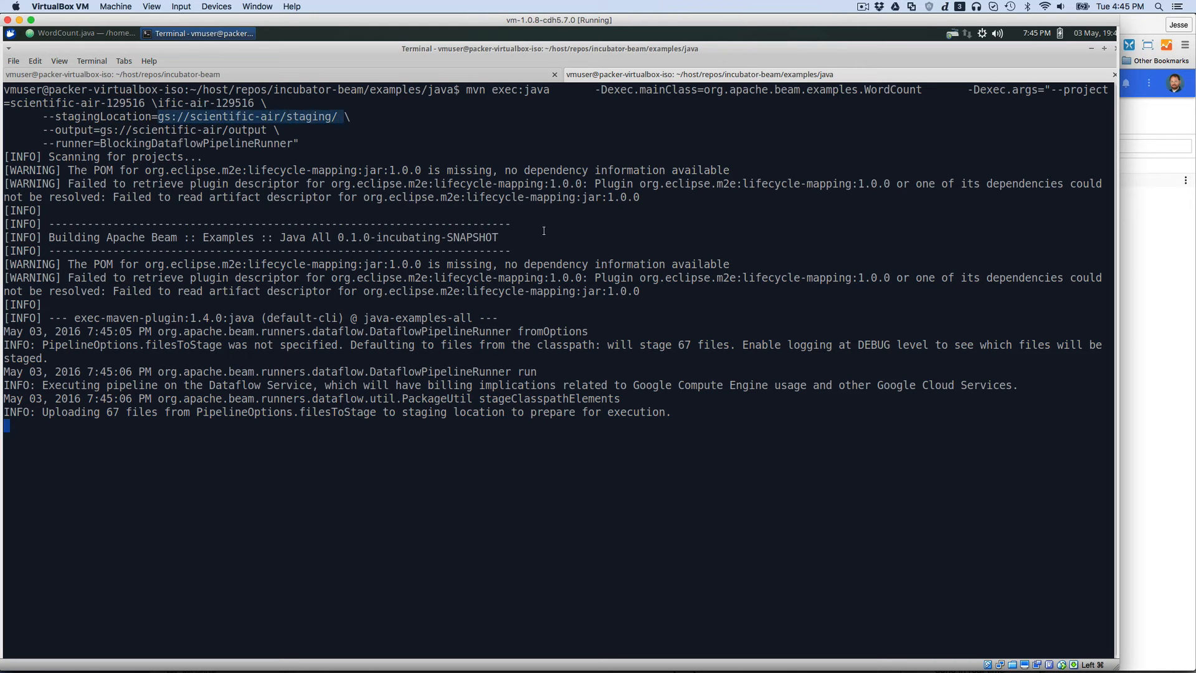
{"action": "double_click", "coordinate": [286, 411]}
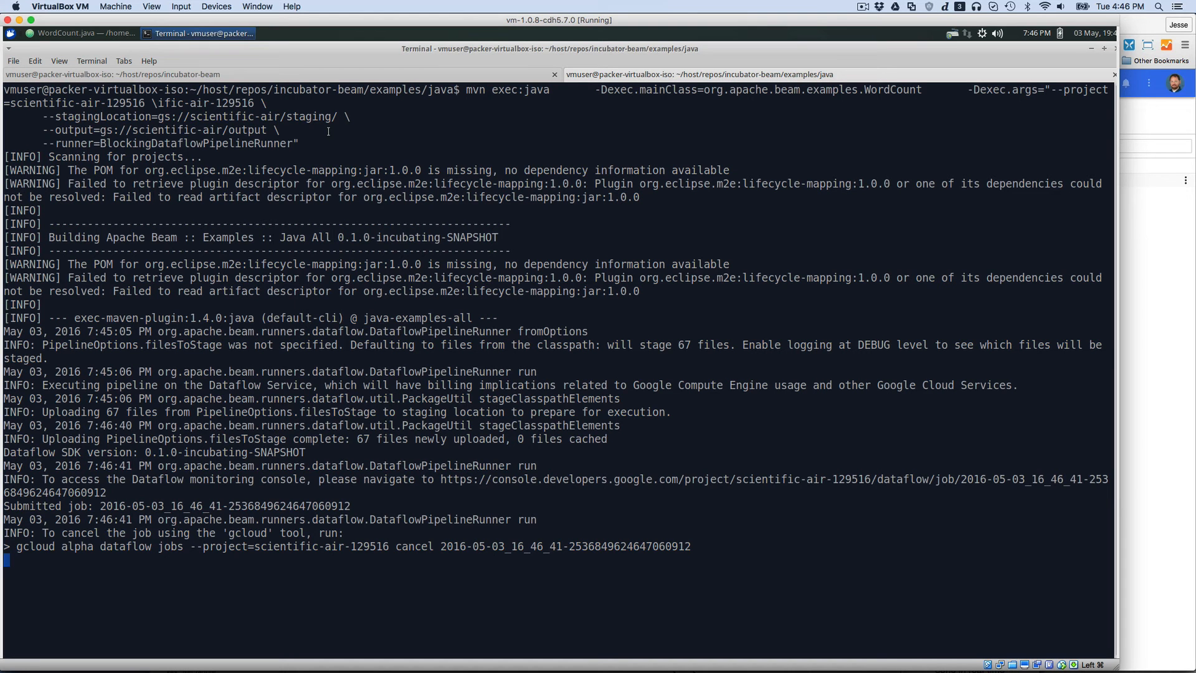
{"action": "mouse_move", "coordinate": [158, 618]}
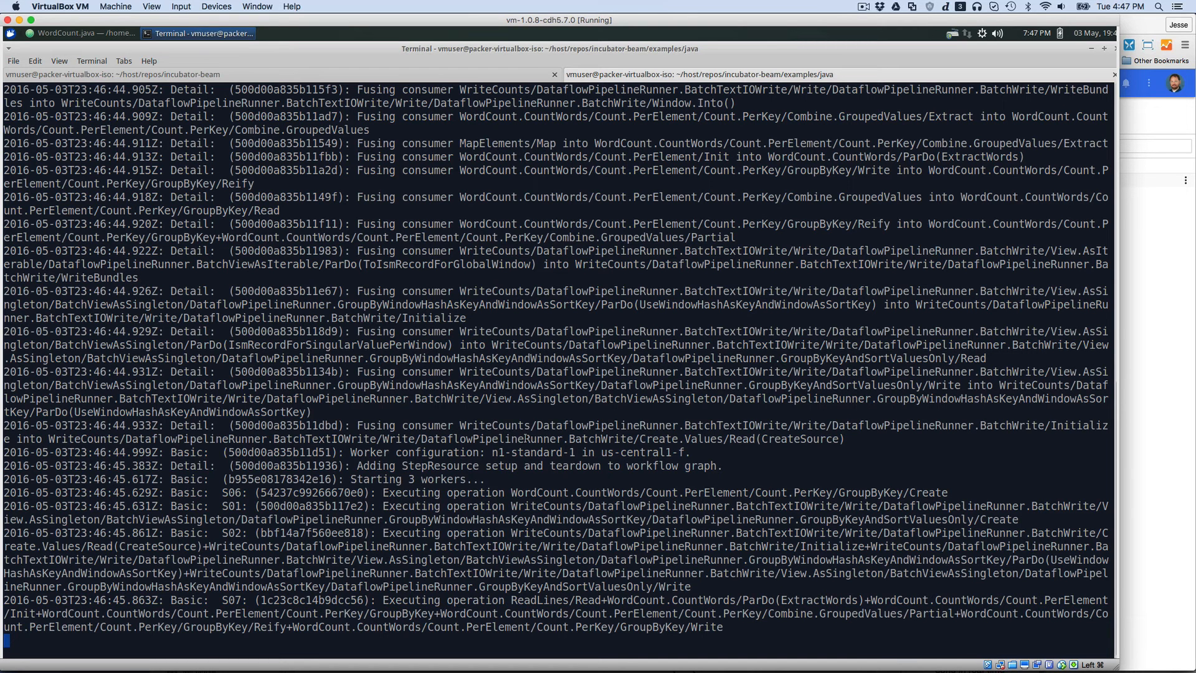
{"action": "mouse_move", "coordinate": [557, 422]}
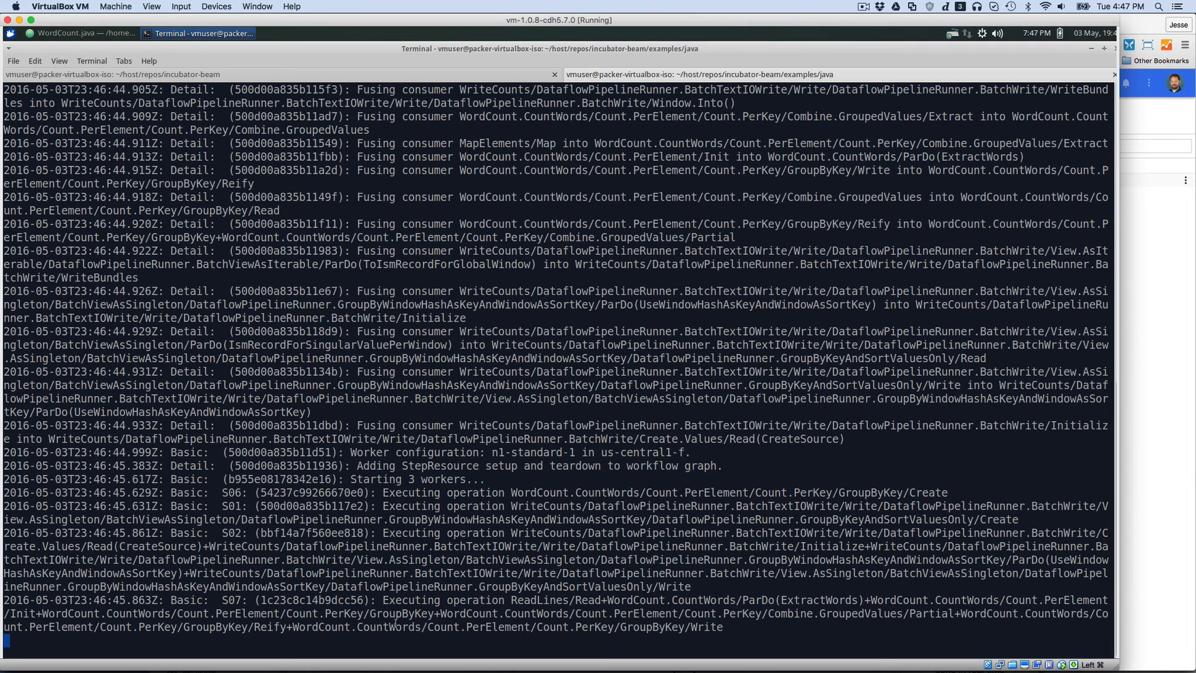
{"action": "mouse_move", "coordinate": [1177, 339]}
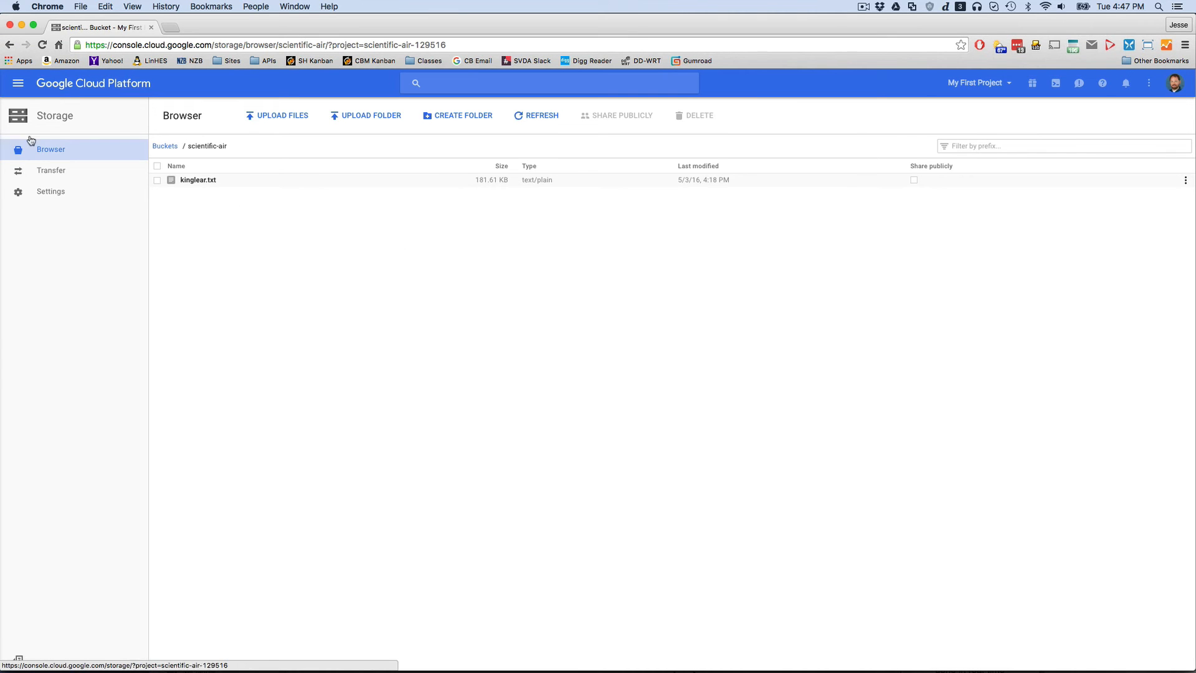
Step: Reload the scientific-air bucket to reveal staging/, then show the products menu
{"action": "left_click", "coordinate": [165, 146]}
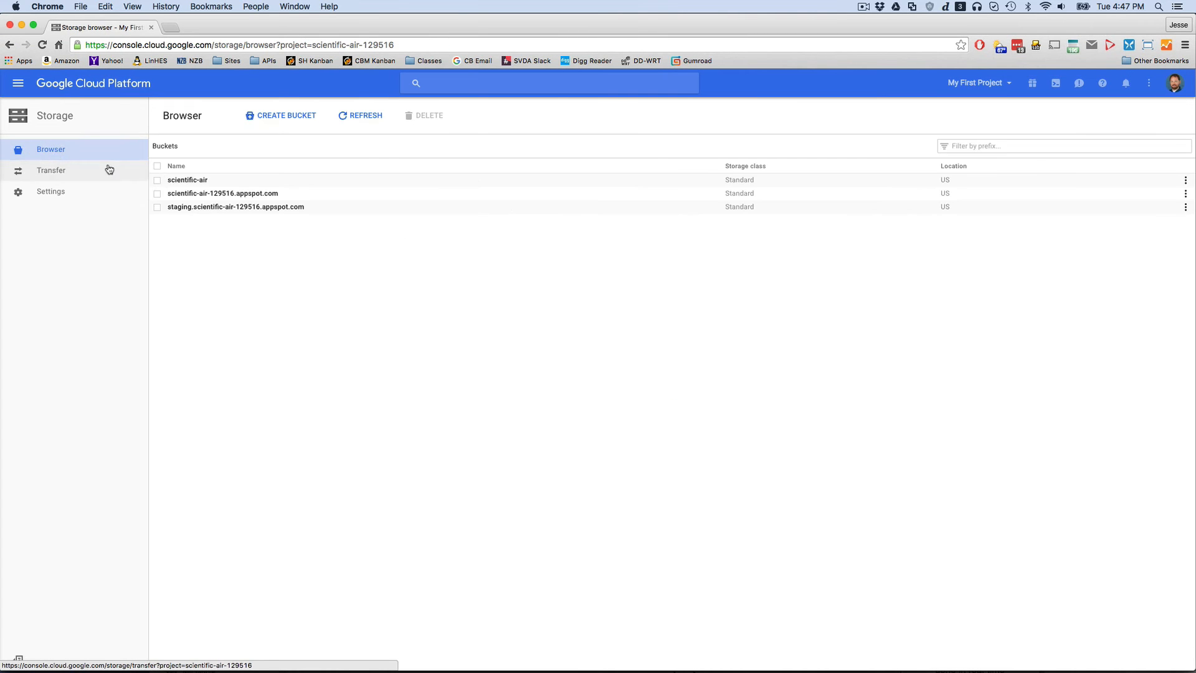
{"action": "left_click", "coordinate": [187, 179]}
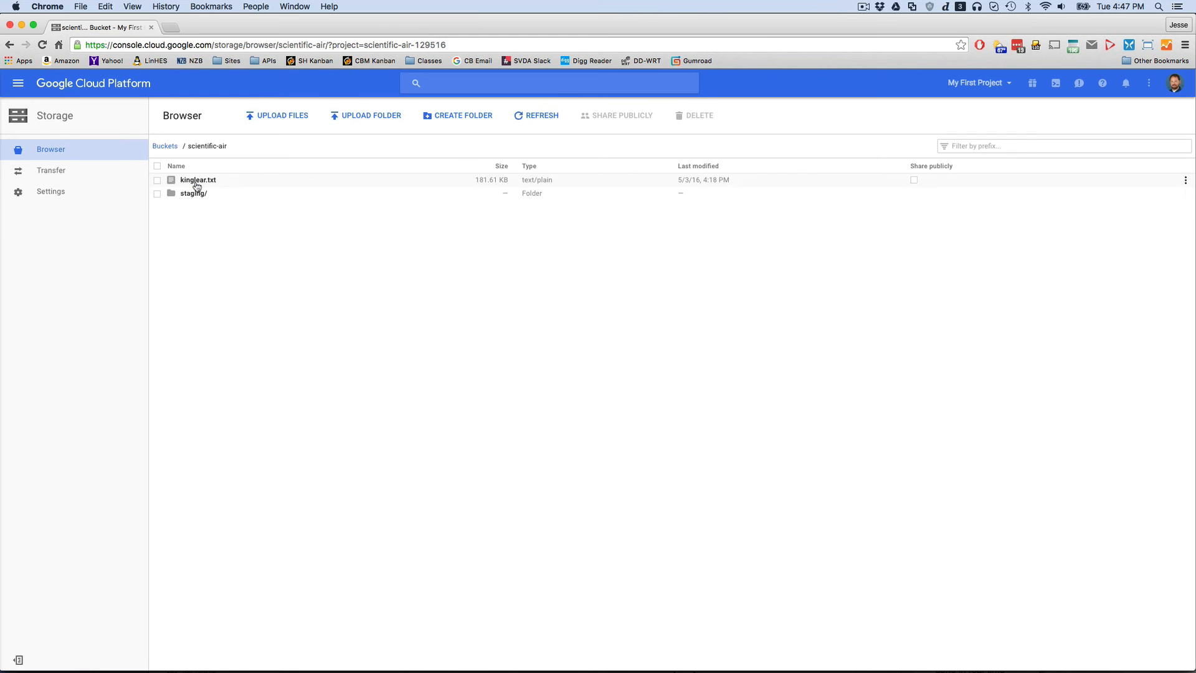
{"action": "mouse_move", "coordinate": [228, 180]}
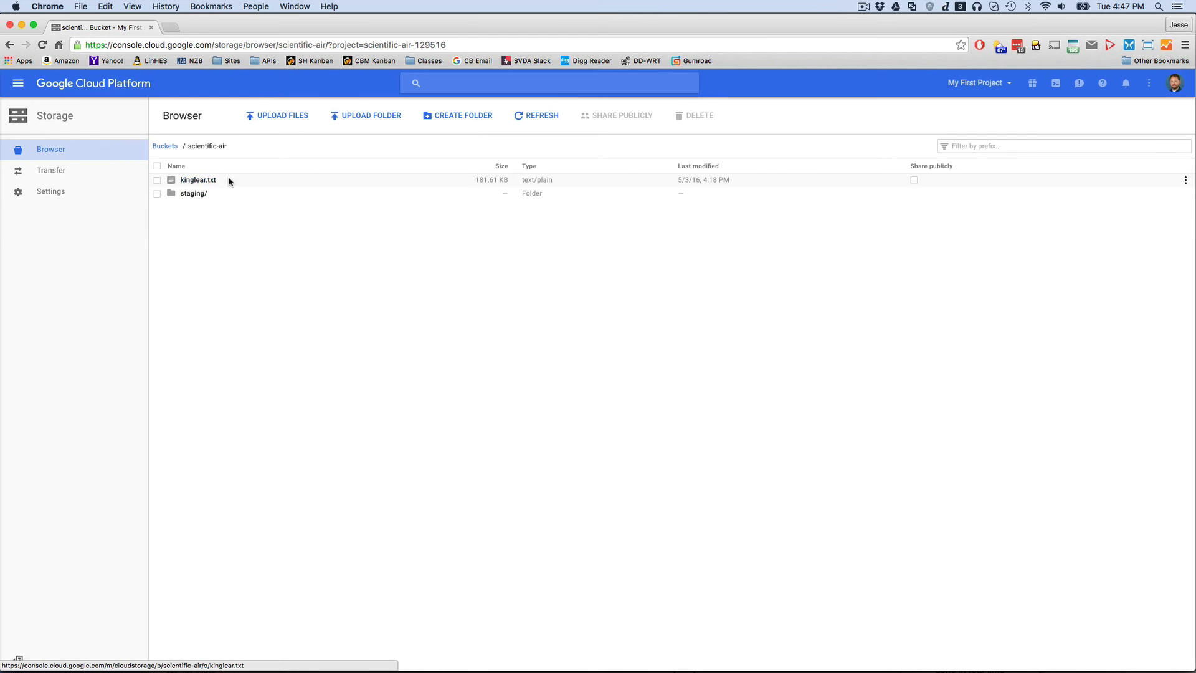
{"action": "mouse_move", "coordinate": [214, 196]}
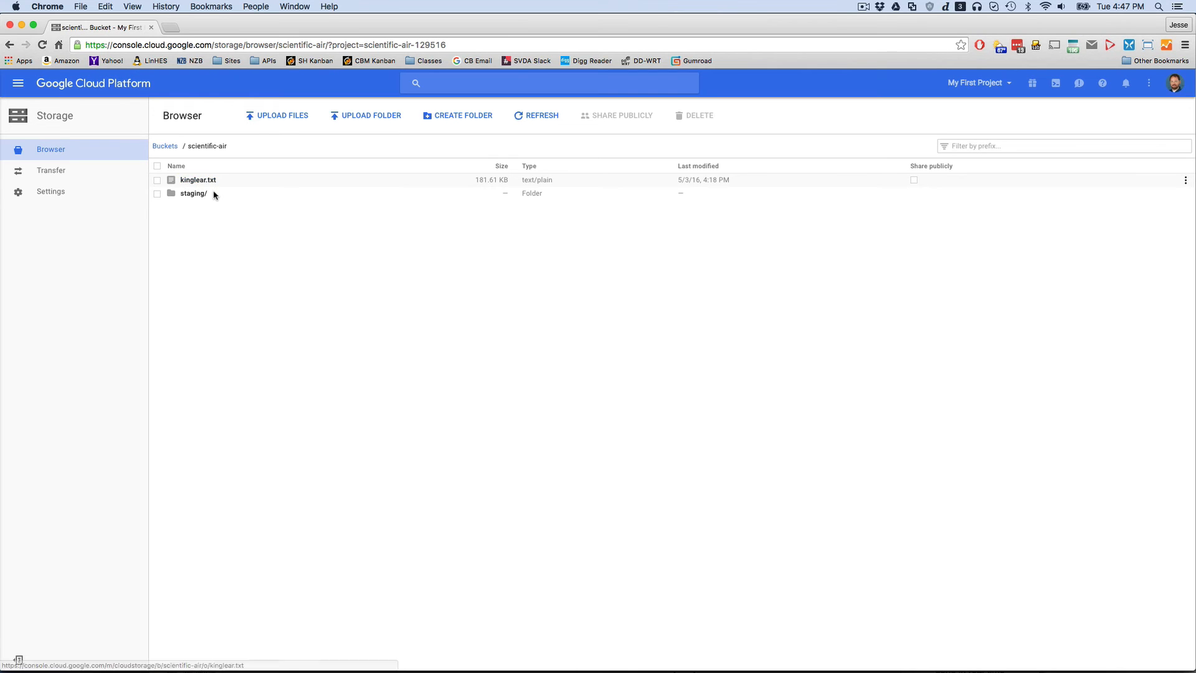
{"action": "mouse_move", "coordinate": [18, 83]}
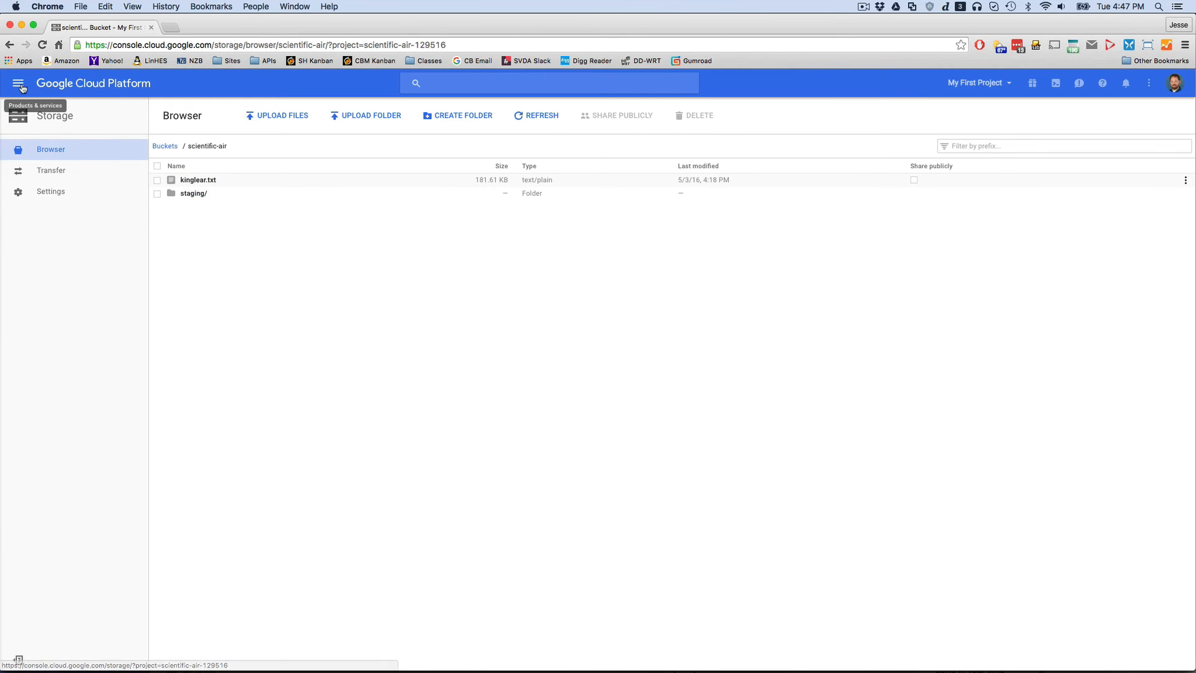
{"action": "left_click", "coordinate": [18, 83]}
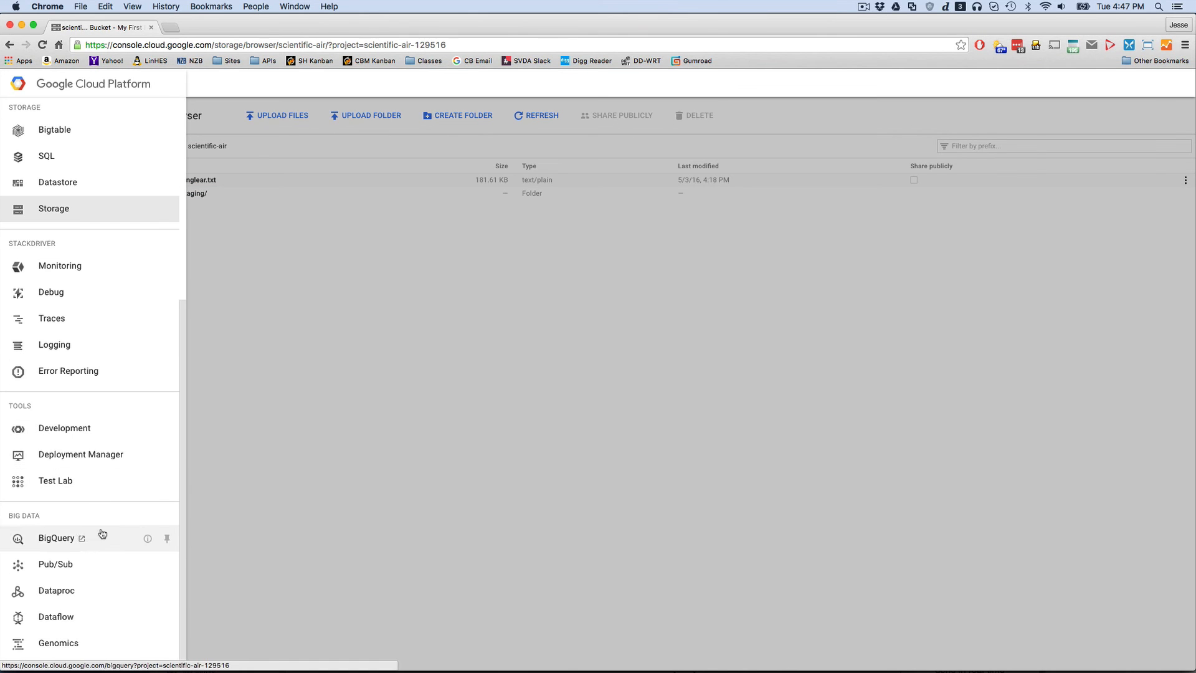
{"action": "left_click", "coordinate": [56, 616]}
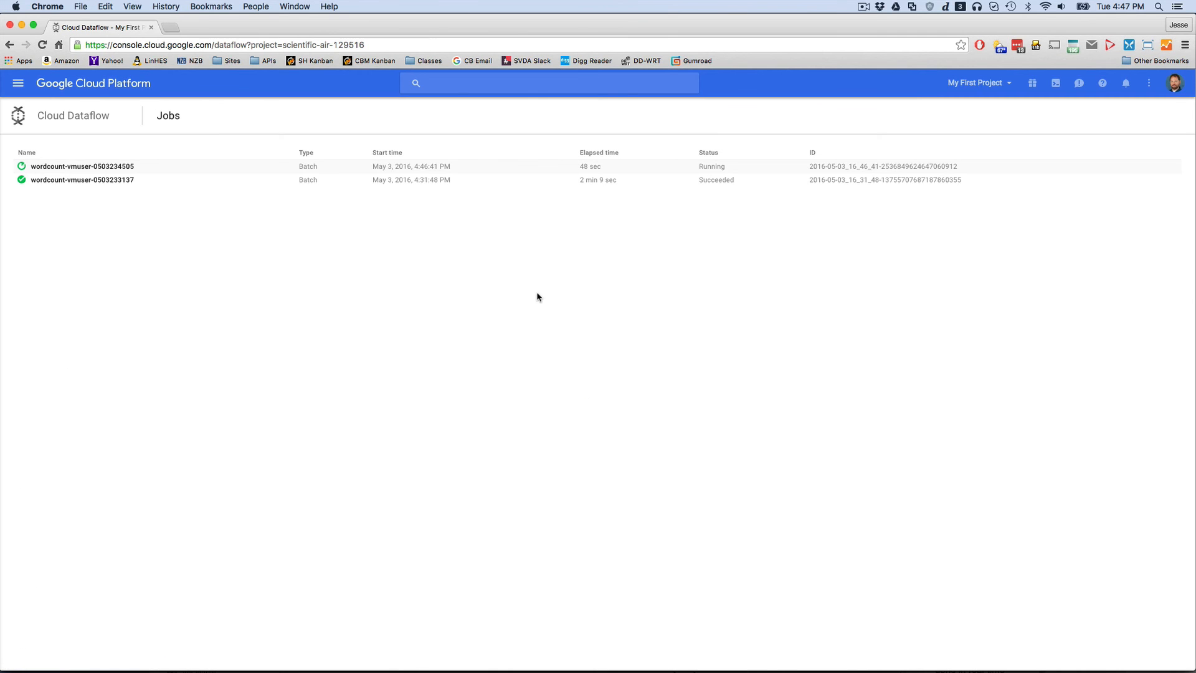
{"action": "mouse_move", "coordinate": [83, 167]}
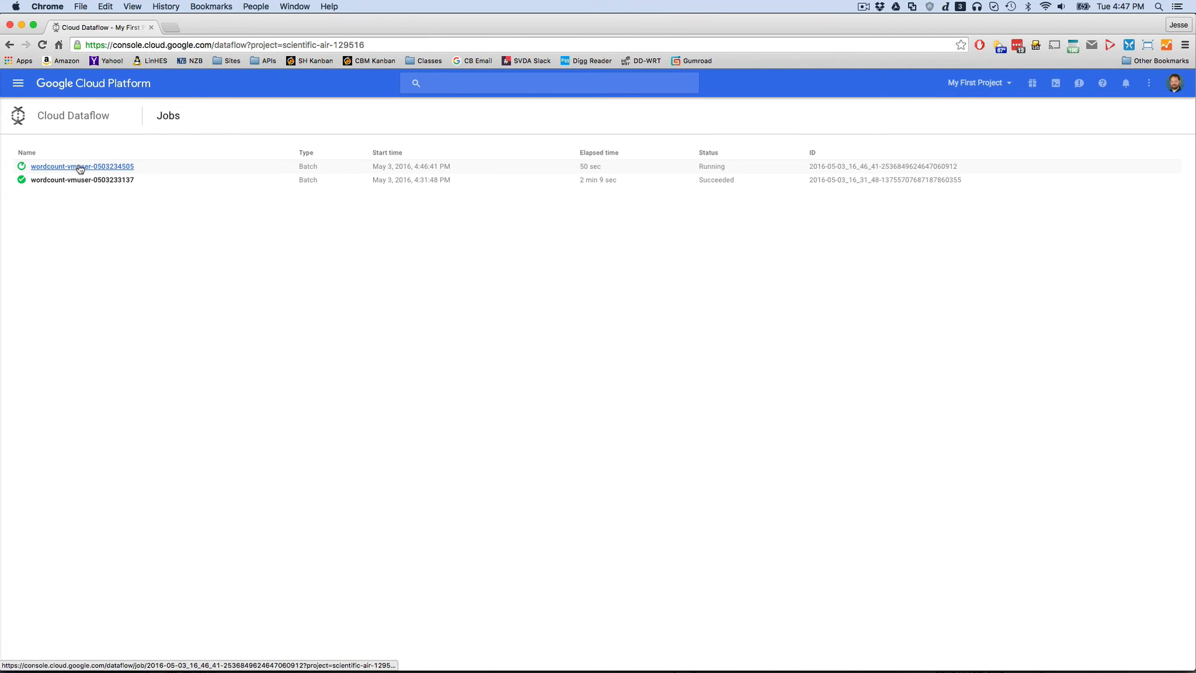
{"action": "left_click", "coordinate": [82, 167]}
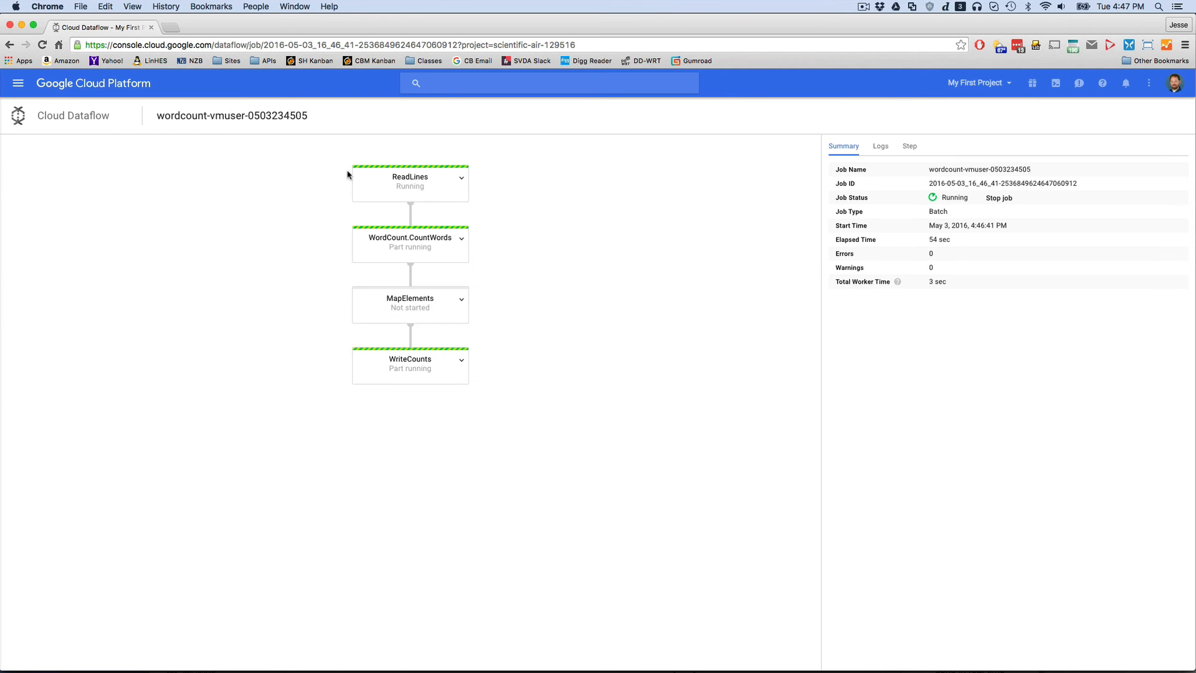
{"action": "mouse_move", "coordinate": [261, 224]}
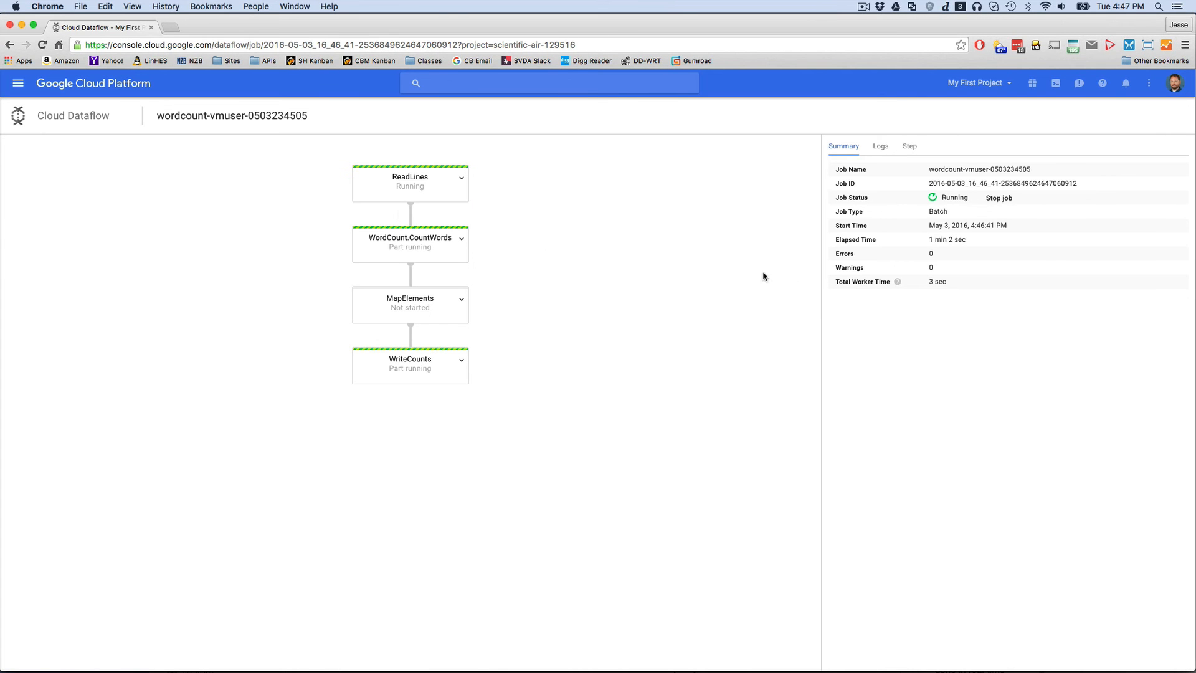
{"action": "mouse_move", "coordinate": [407, 190]}
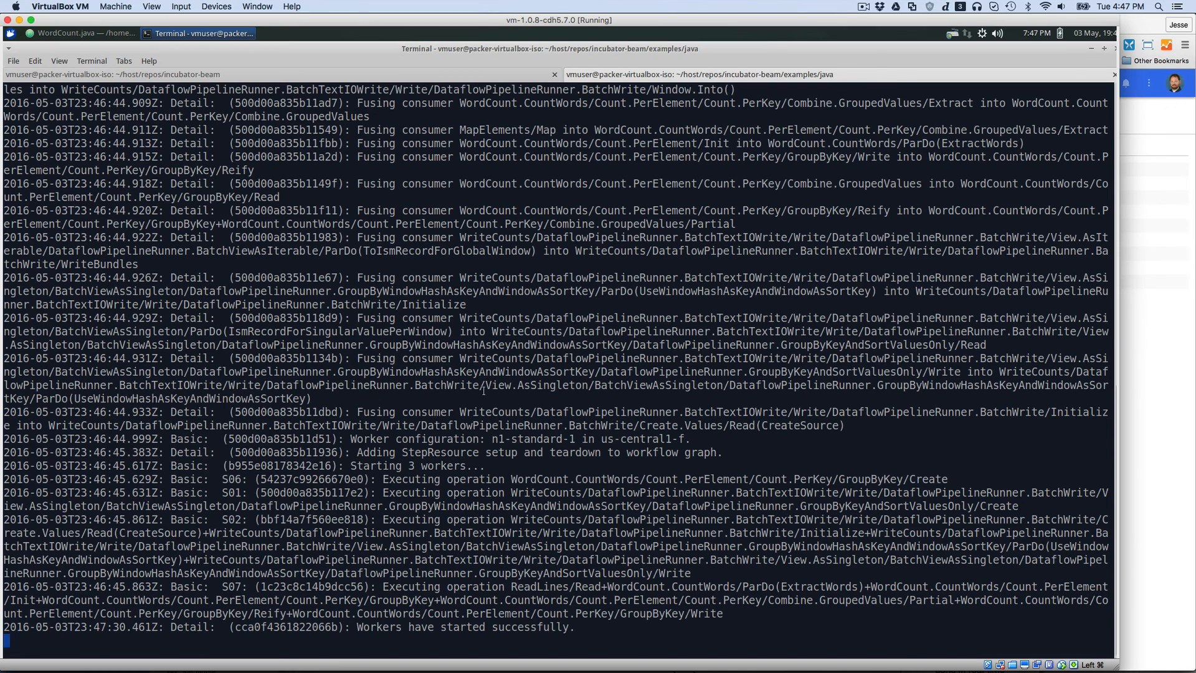
{"action": "scroll", "scroll_direction": "down", "scroll_amount": 3}
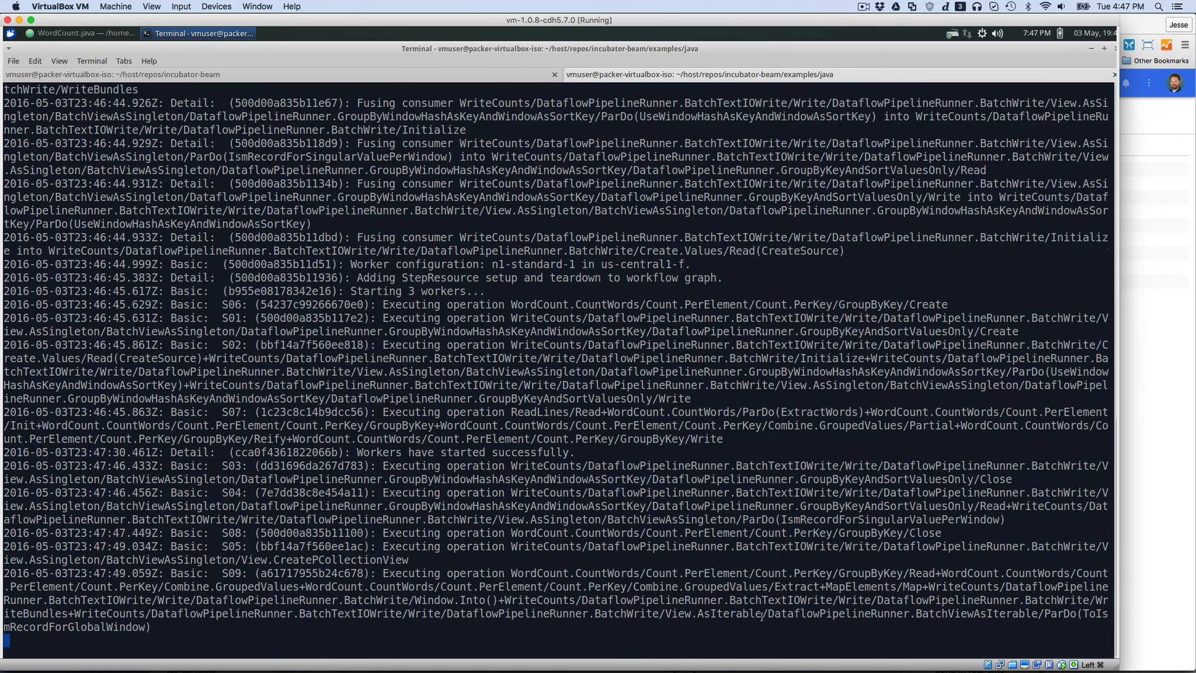
{"action": "mouse_move", "coordinate": [506, 560]}
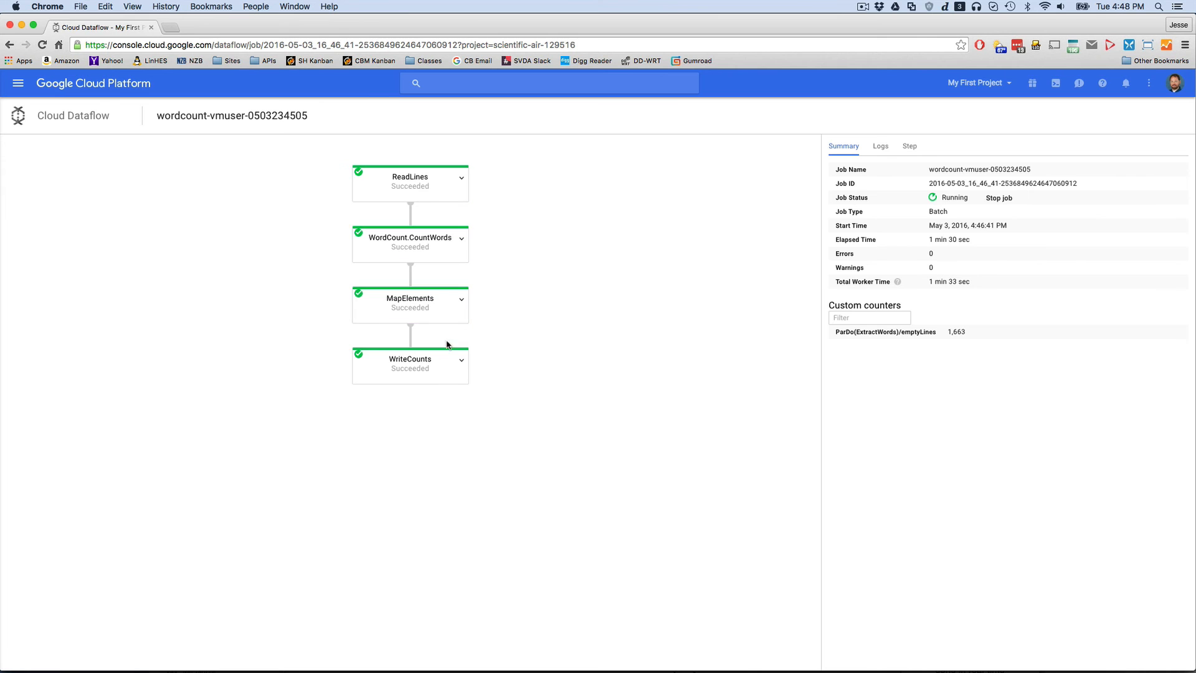
Step: Go to Storage, enter the scientific-air bucket and open output-00000-of-00006
{"action": "left_click", "coordinate": [58, 494]}
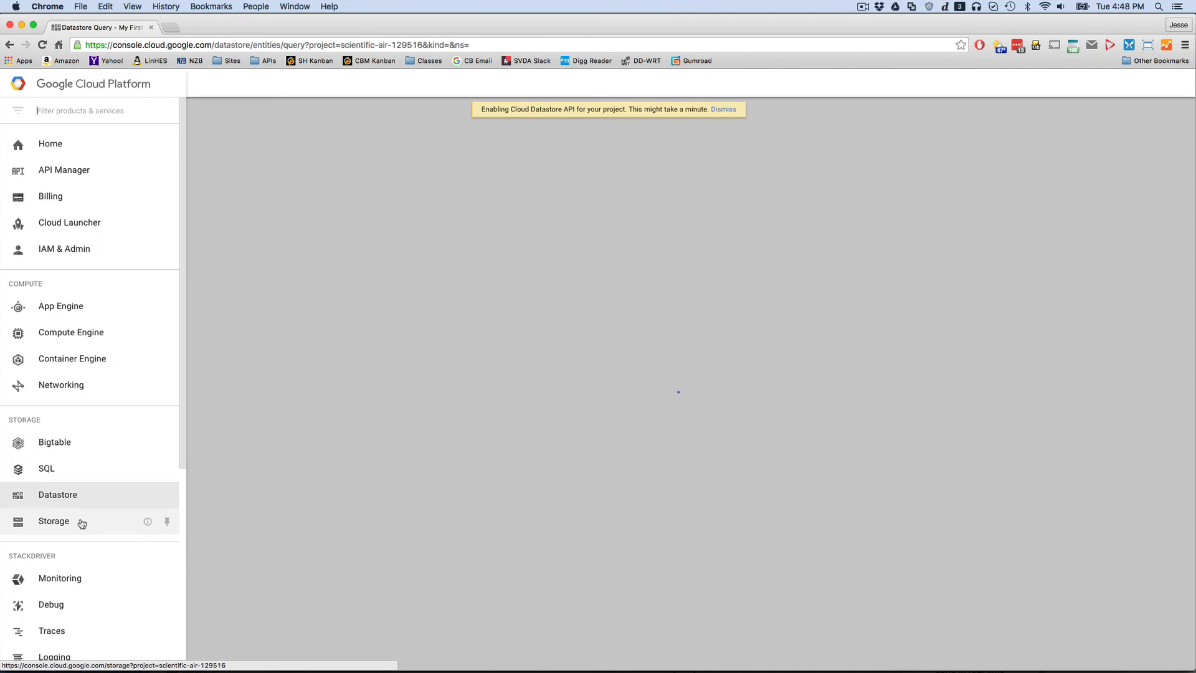
{"action": "left_click", "coordinate": [54, 520]}
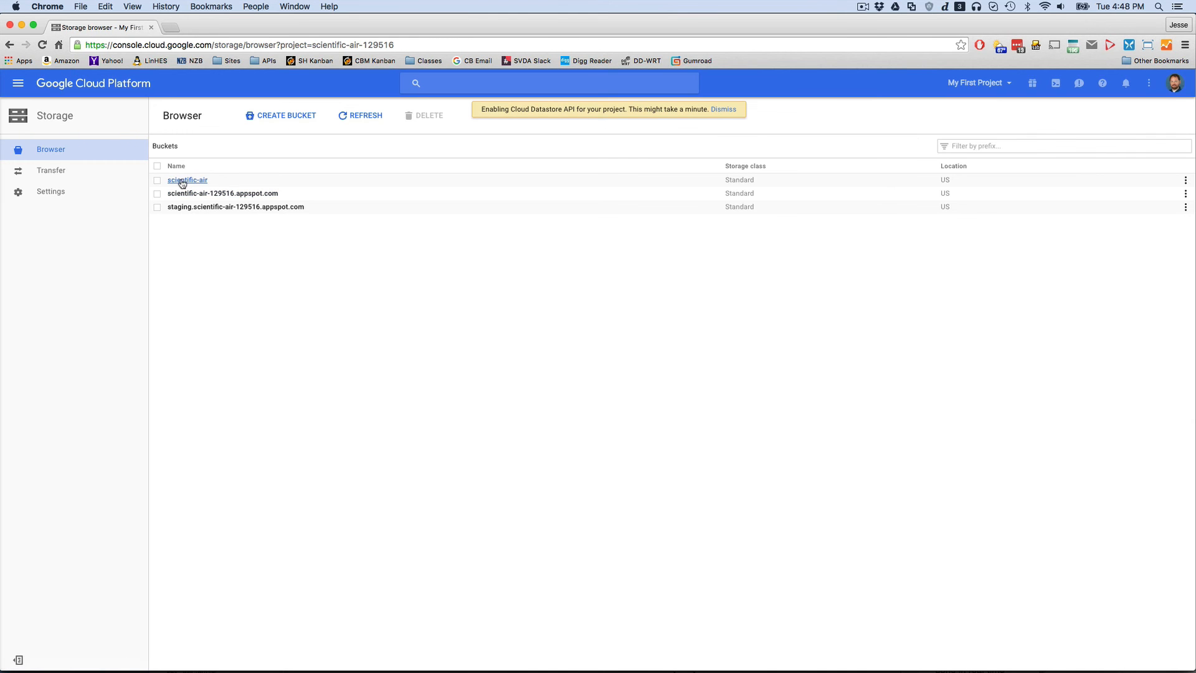
{"action": "left_click", "coordinate": [187, 179]}
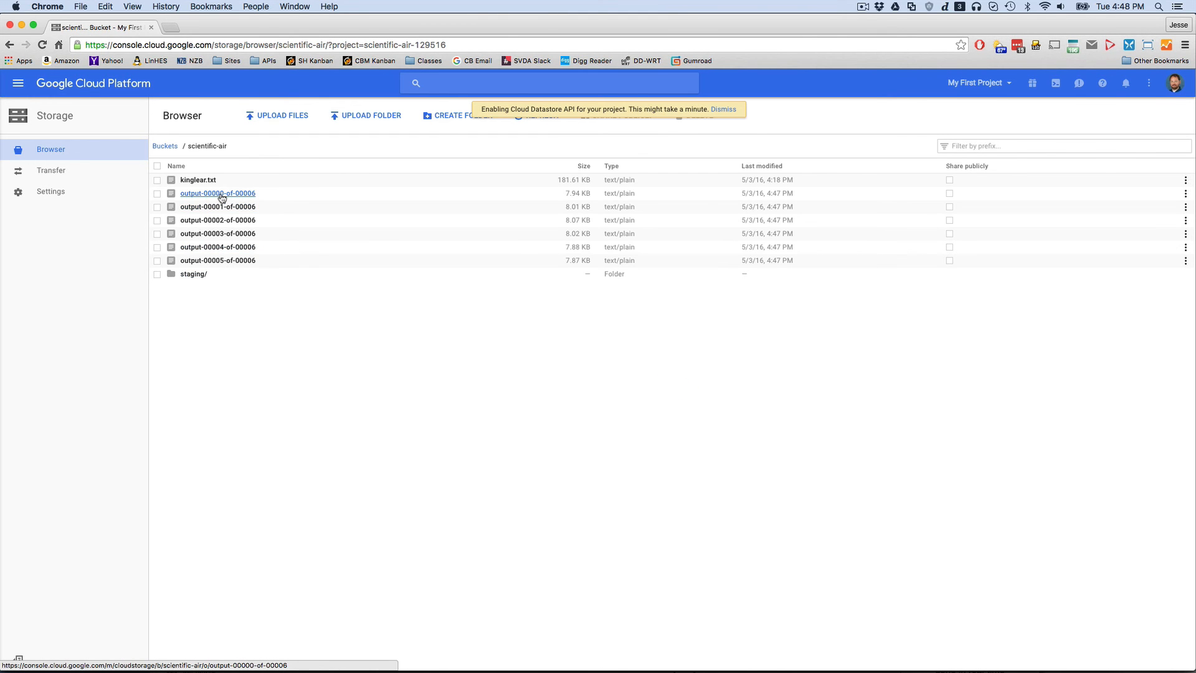
{"action": "left_click", "coordinate": [218, 193]}
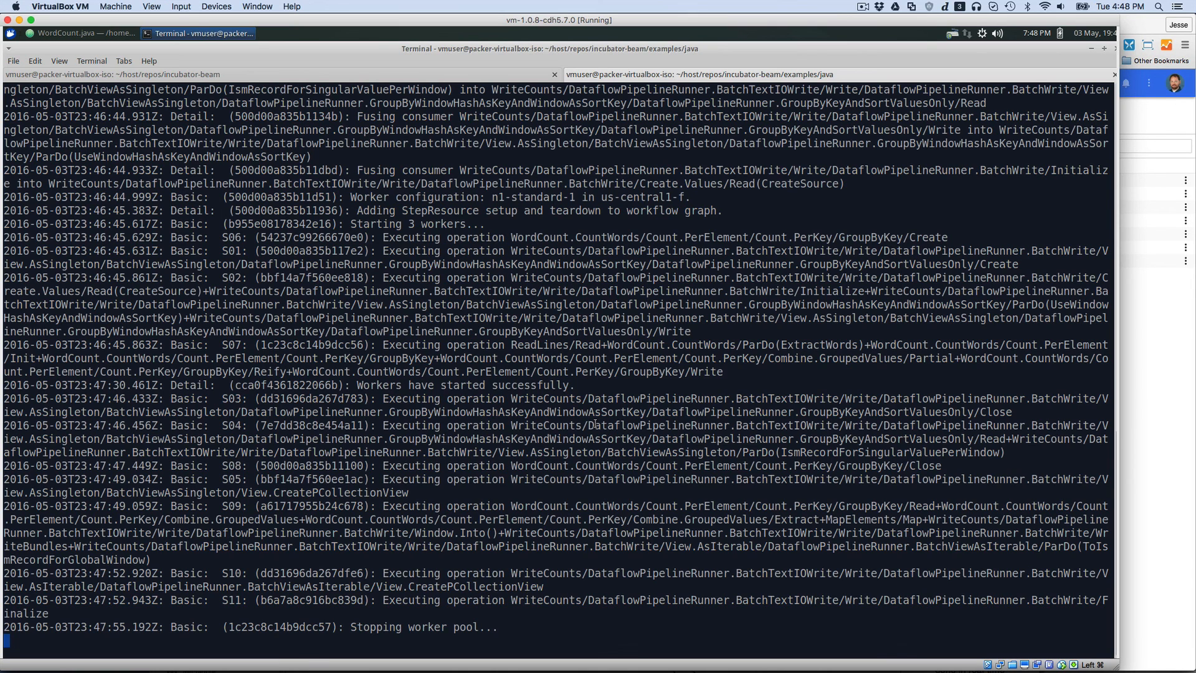
Step: Scroll to the BUILD SUCCESS output, then bring up the Atom WordCount.java editor
{"action": "scroll", "scroll_direction": "down", "scroll_amount": 3}
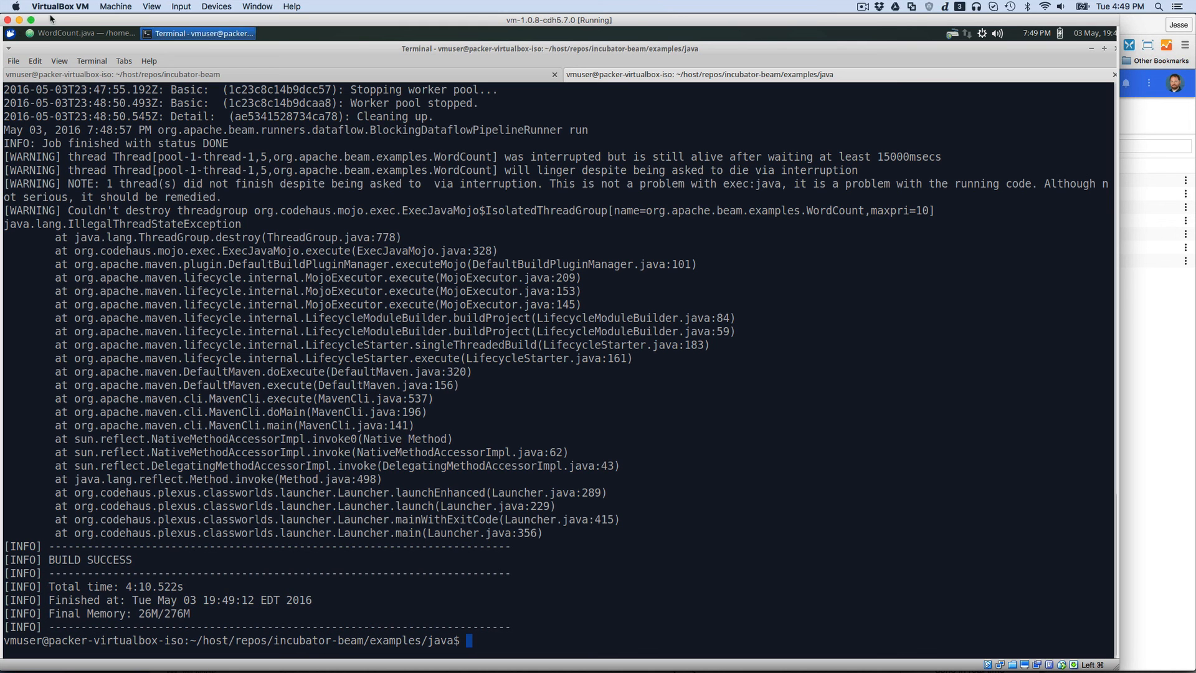
{"action": "left_click", "coordinate": [86, 33]}
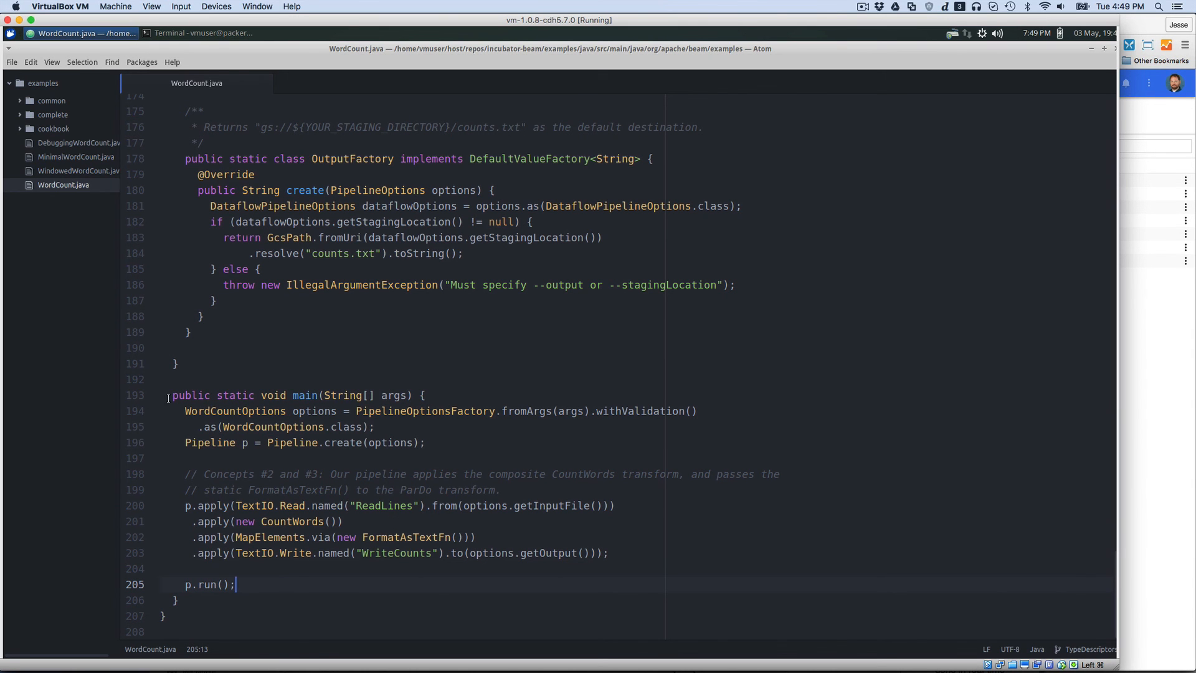
{"action": "left_click", "coordinate": [306, 395]}
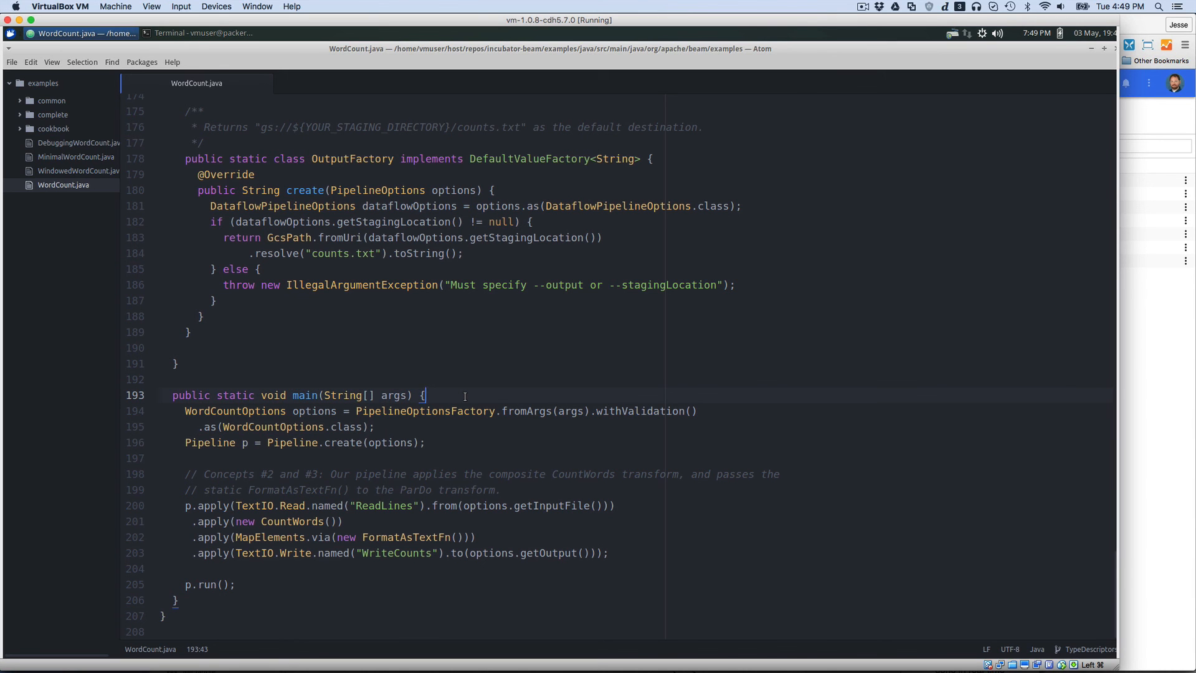
{"action": "mouse_move", "coordinate": [538, 431]}
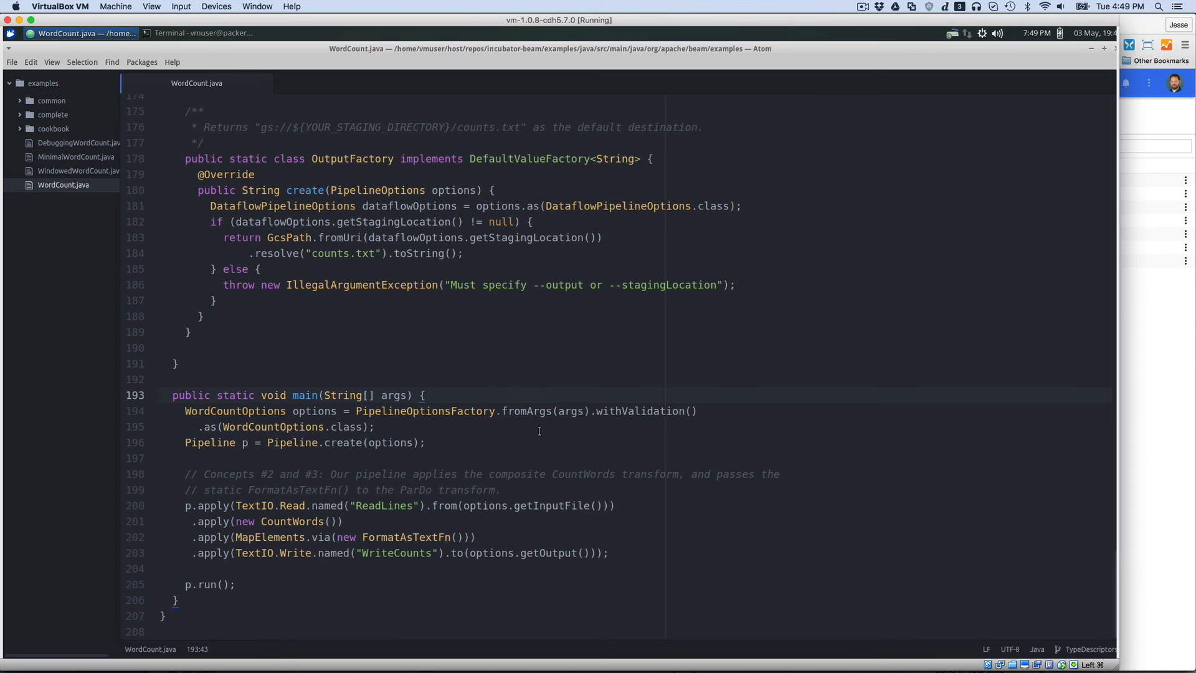